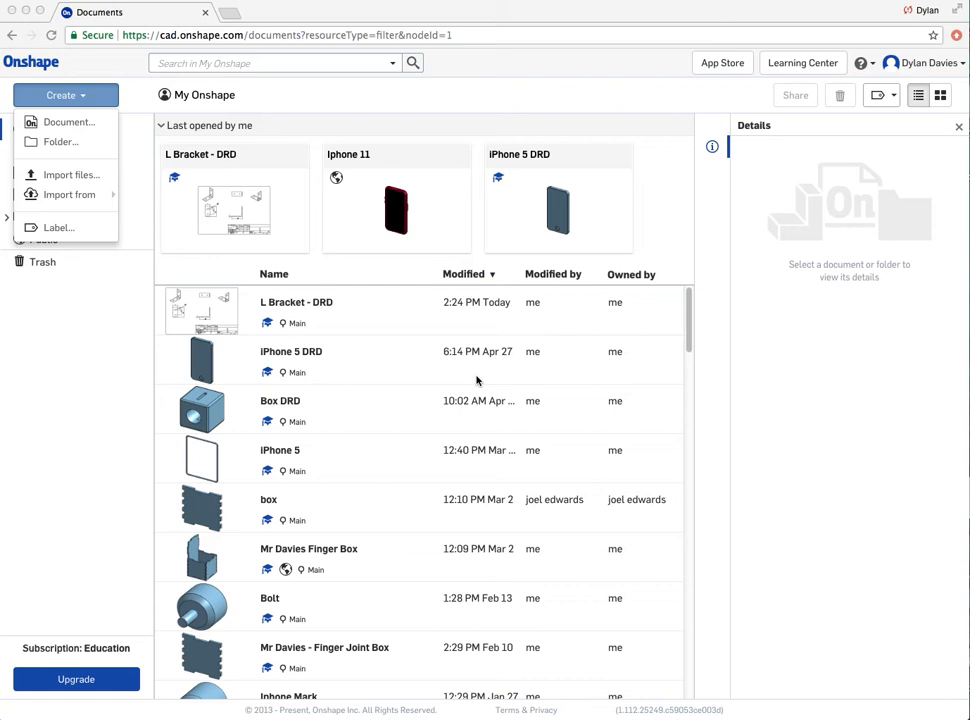
{"action": "mouse_move", "coordinate": [32, 232]}
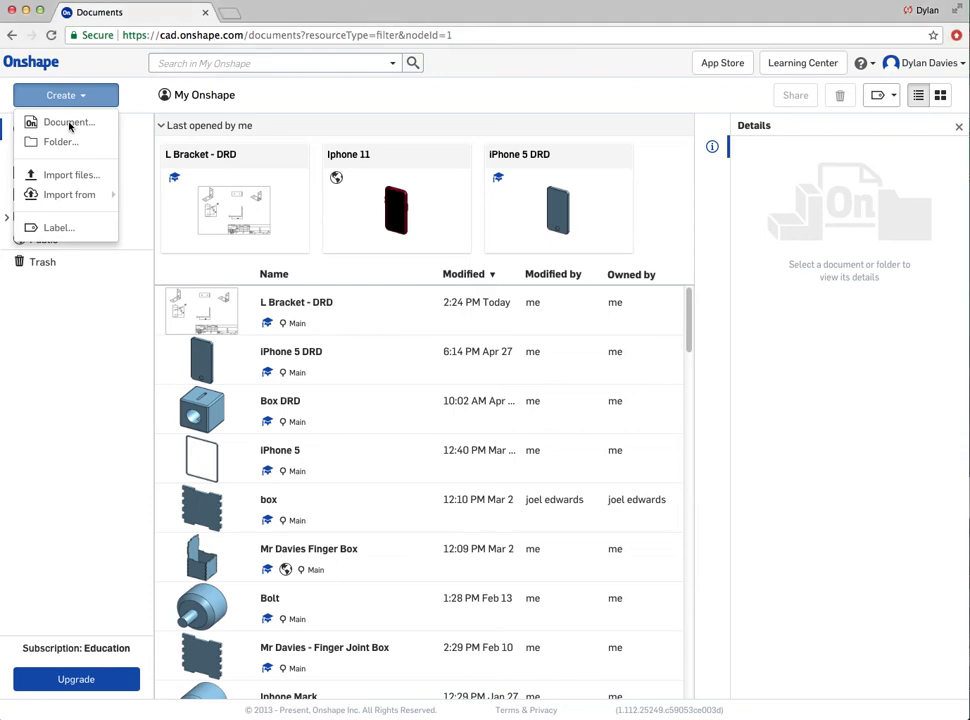
Create a new document named 'Computer Mouse - DRD', opening its empty part studio
{"action": "left_click", "coordinate": [68, 122]}
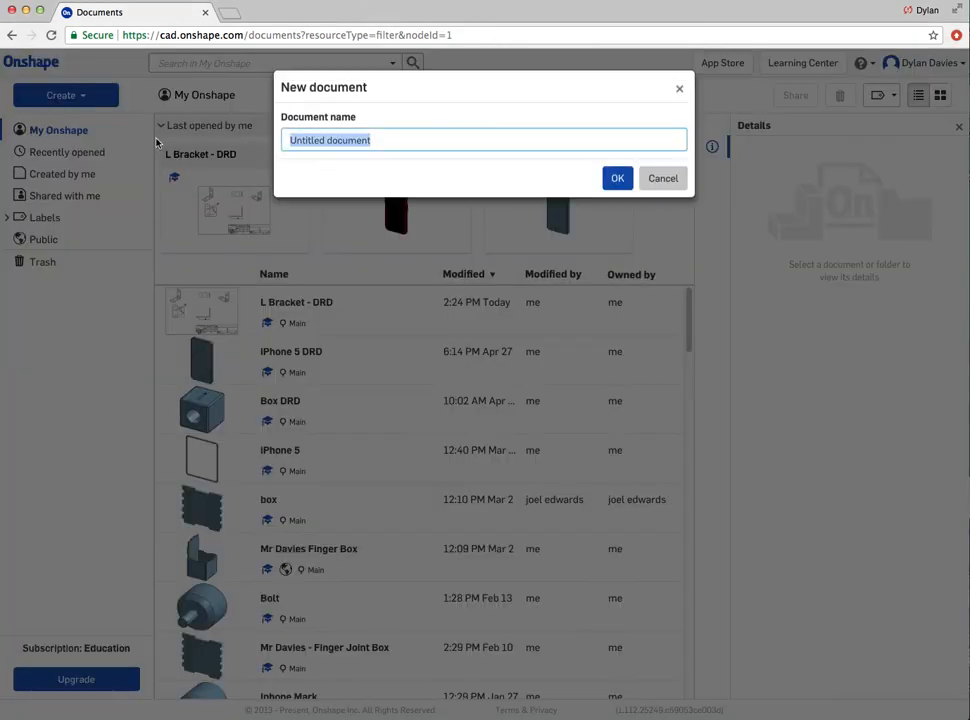
{"action": "type", "text": "Computer"}
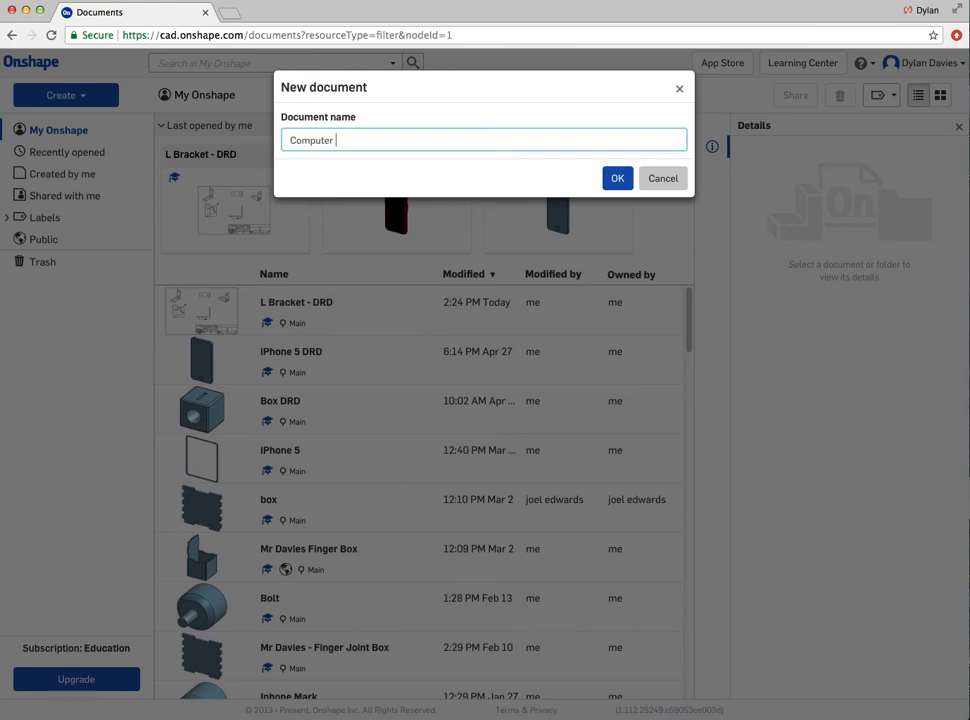
{"action": "type", "text": "Mouse - DRD"}
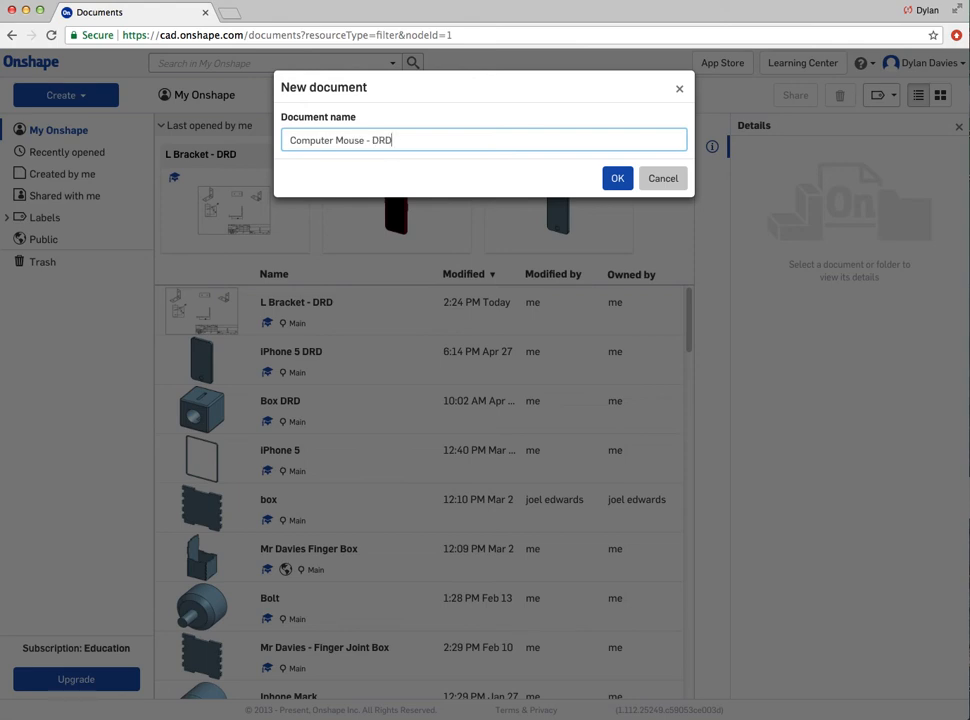
{"action": "left_click", "coordinate": [616, 178]}
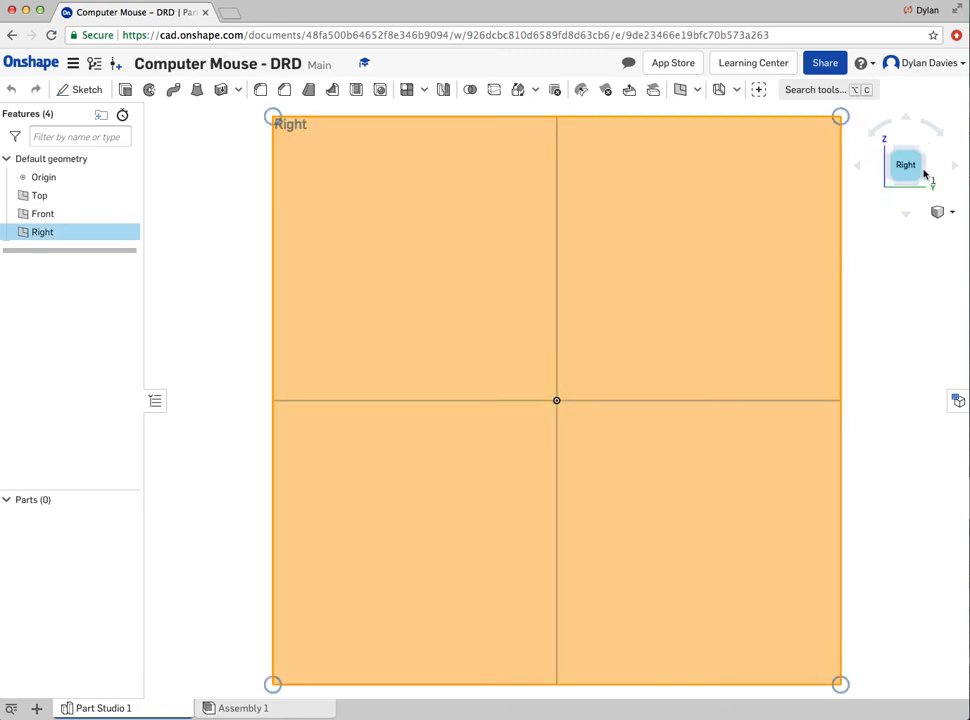
{"action": "mouse_move", "coordinate": [124, 88]}
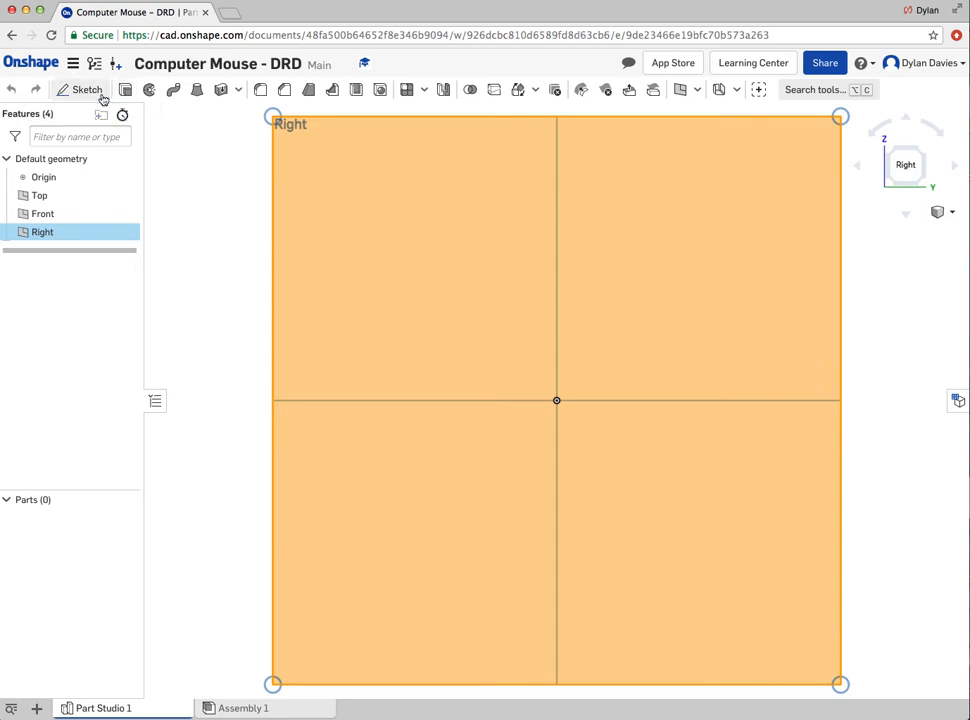
On the Right plane, sketch an 85 mm horizontal line with its left end 42.5 mm from the origin
{"action": "left_click", "coordinate": [88, 88]}
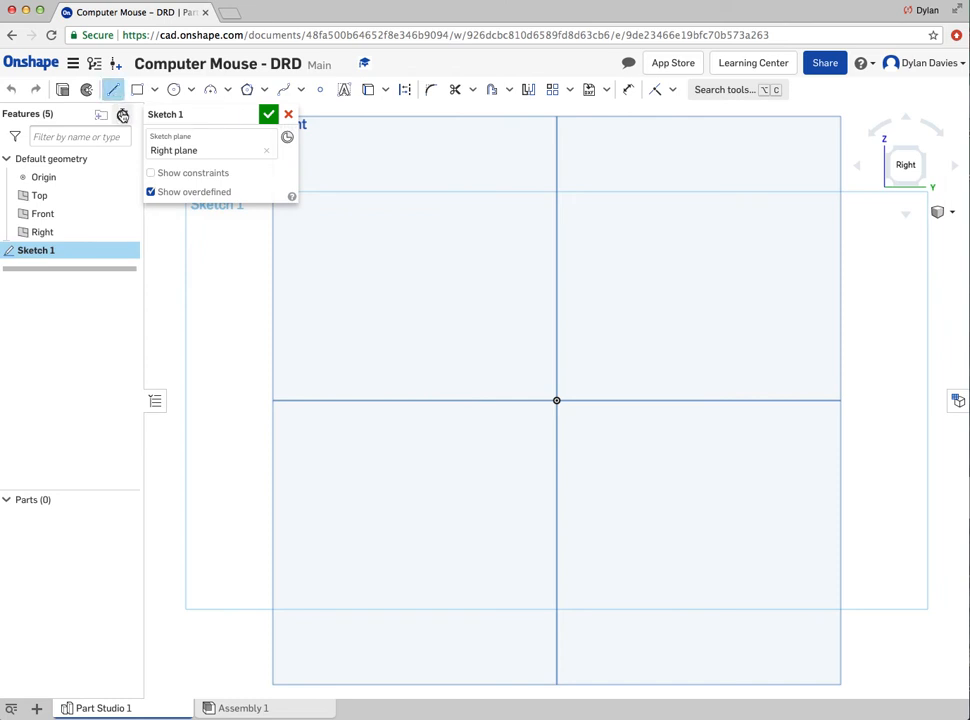
{"action": "mouse_move", "coordinate": [122, 114]}
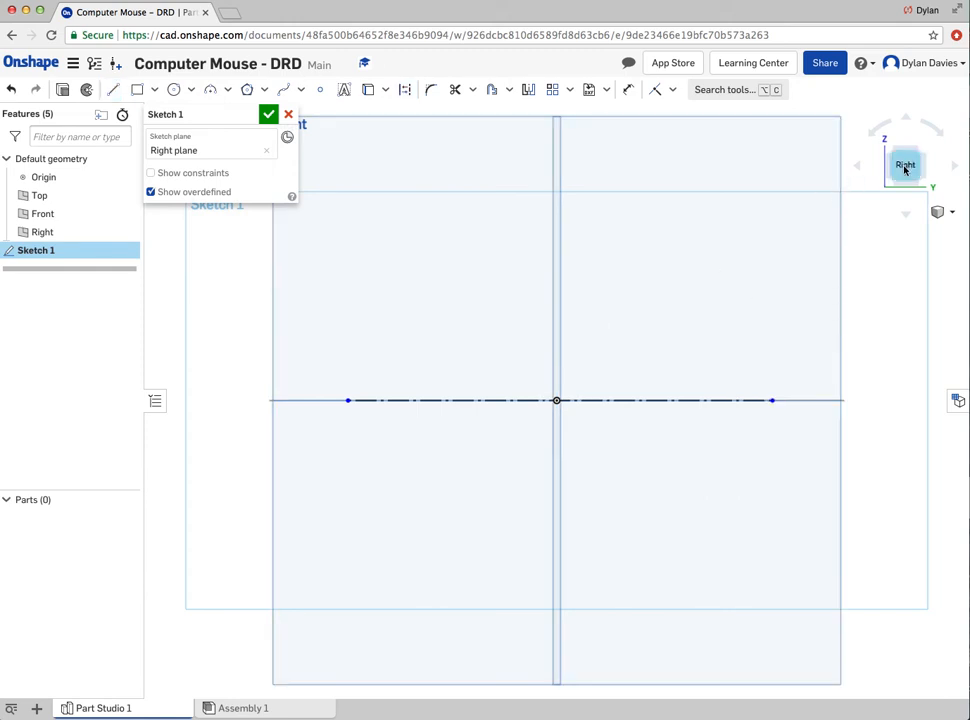
{"action": "mouse_move", "coordinate": [528, 408]}
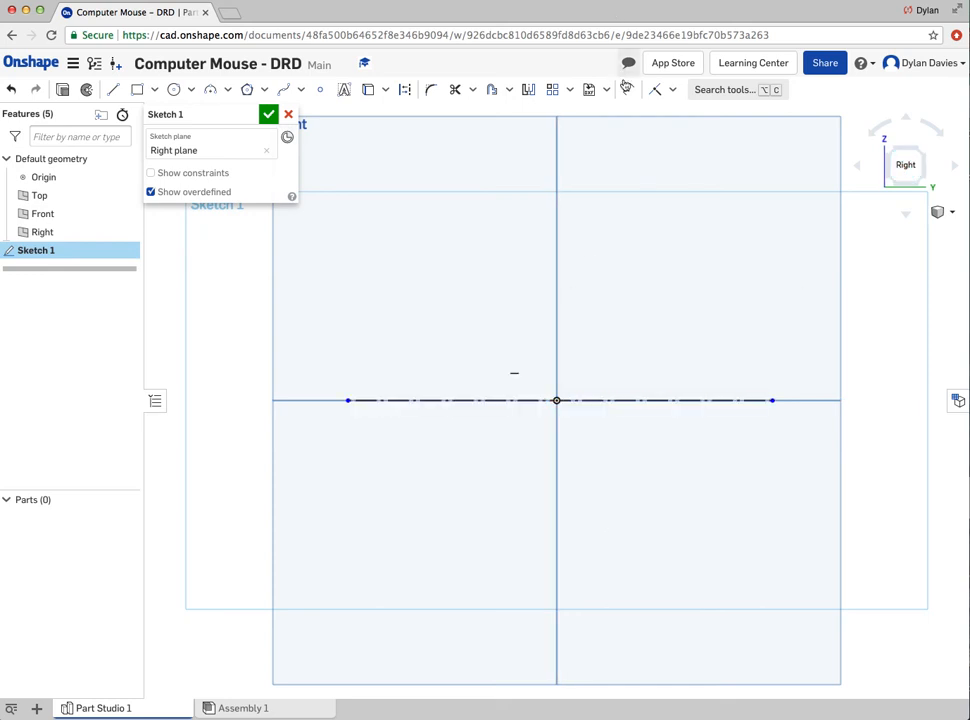
{"action": "left_click", "coordinate": [518, 400]}
{"action": "type", "text": "85"}
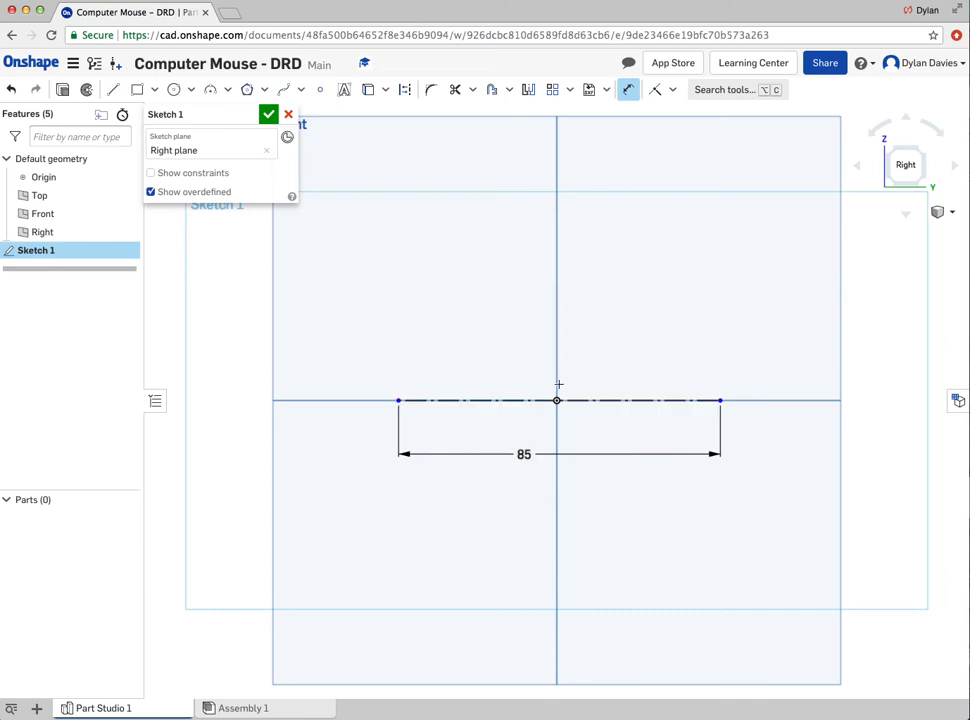
{"action": "left_click", "coordinate": [556, 400]}
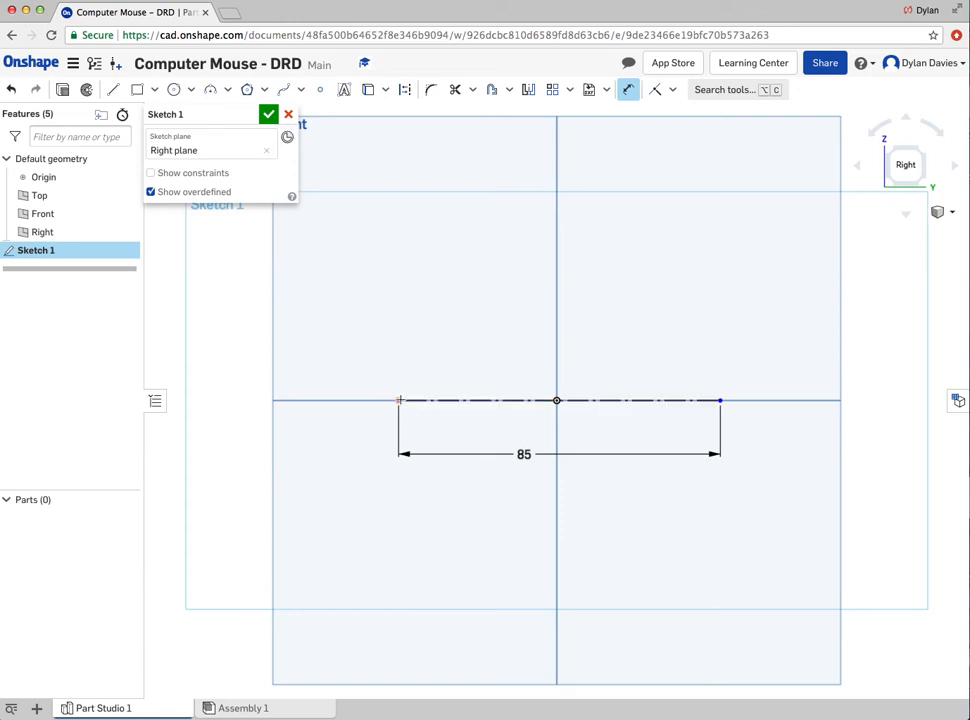
{"action": "left_click", "coordinate": [556, 400]}
{"action": "type", "text": "42.5"}
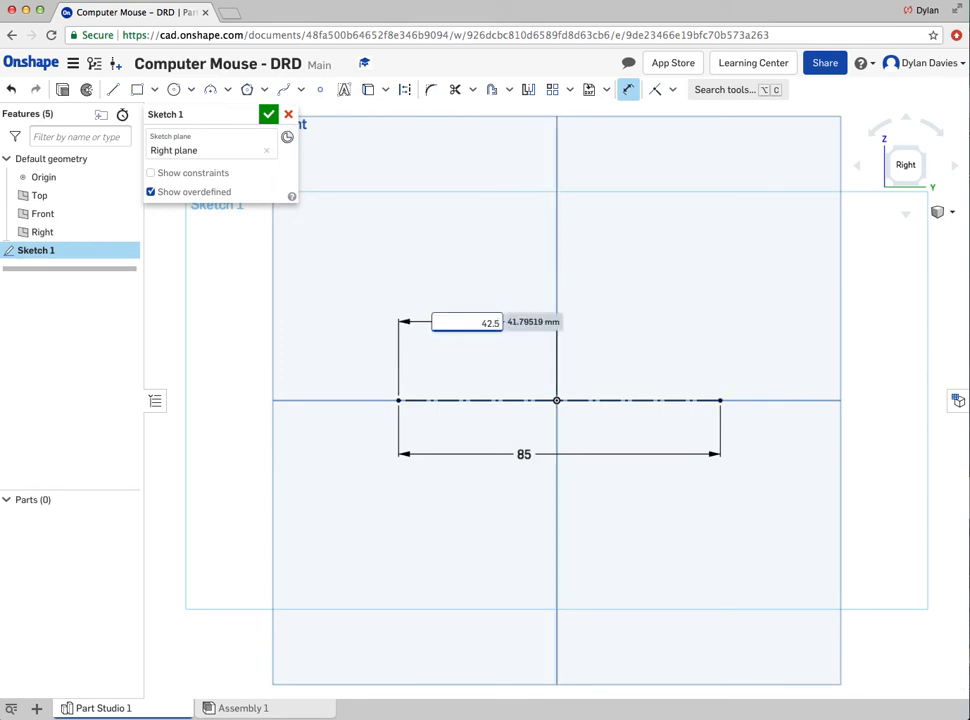
{"action": "left_click", "coordinate": [268, 114]}
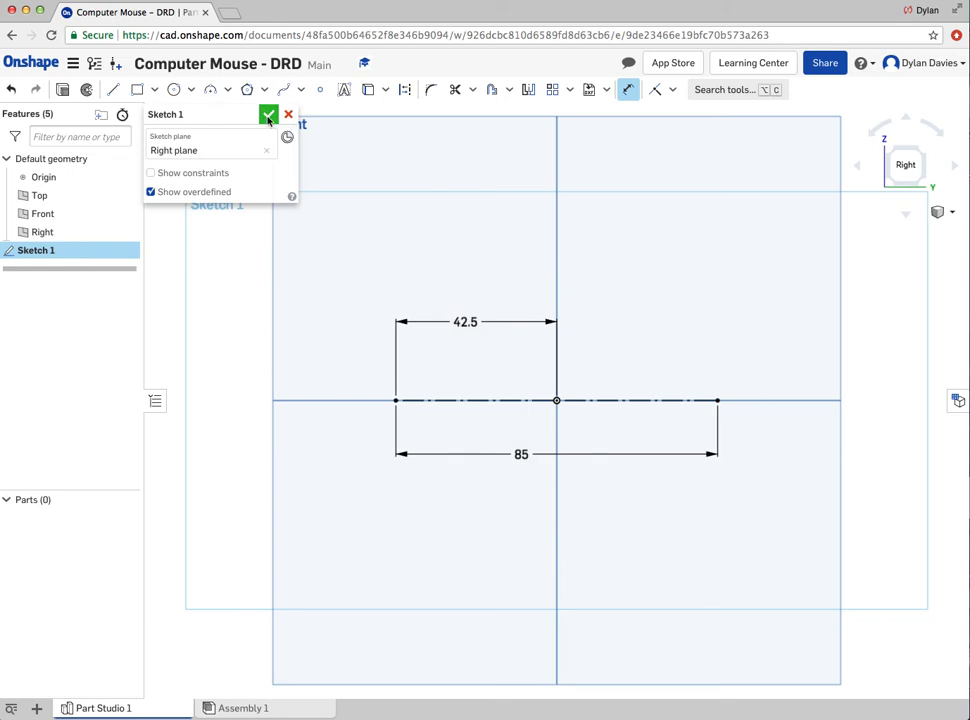
Accept the sketch and add Plane 1 offset 42 mm from the Front plane
{"action": "left_click", "coordinate": [268, 114]}
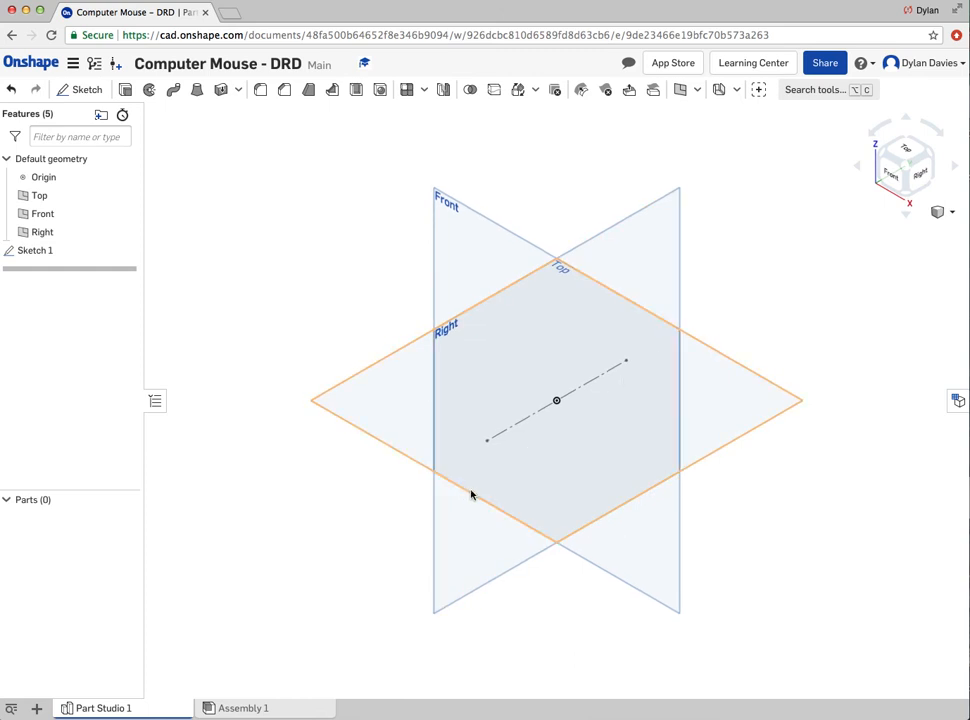
{"action": "mouse_move", "coordinate": [520, 434]}
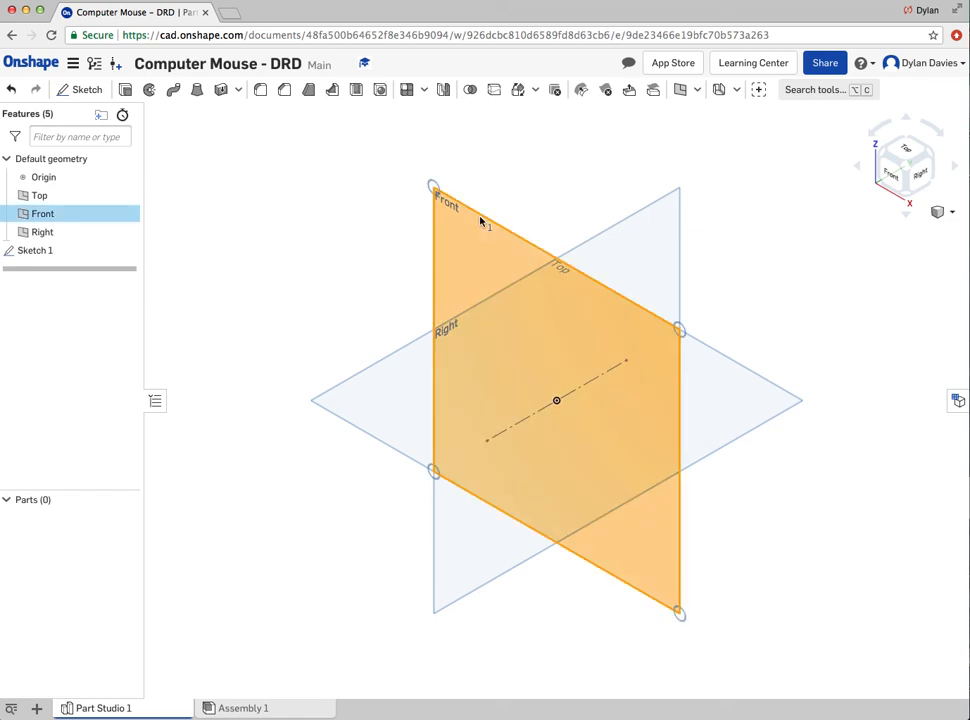
{"action": "mouse_move", "coordinate": [484, 224]}
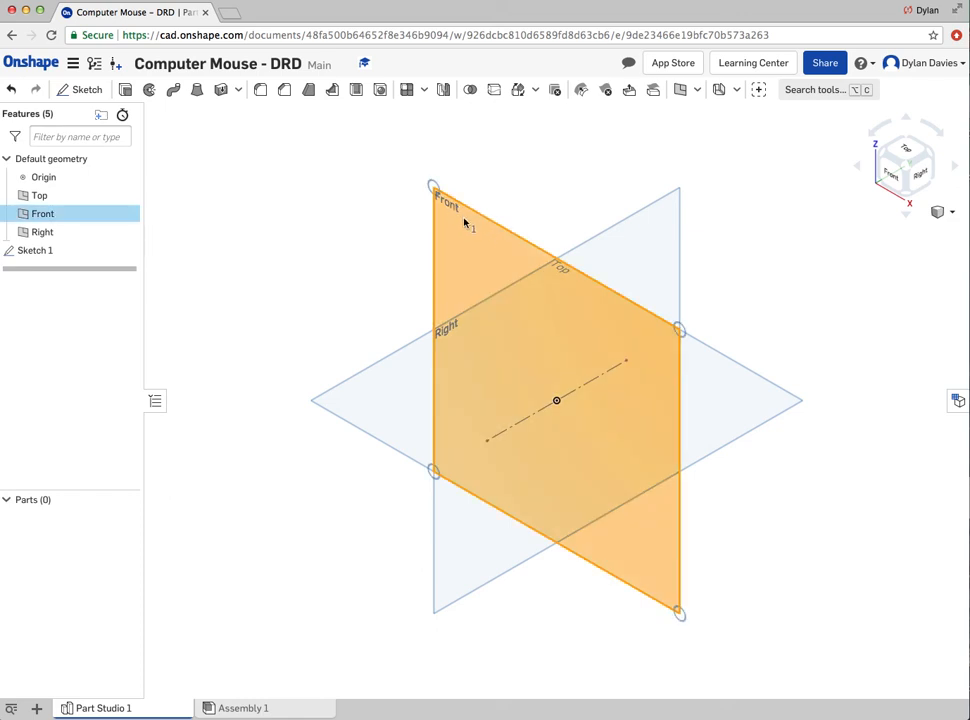
{"action": "mouse_move", "coordinate": [590, 148]}
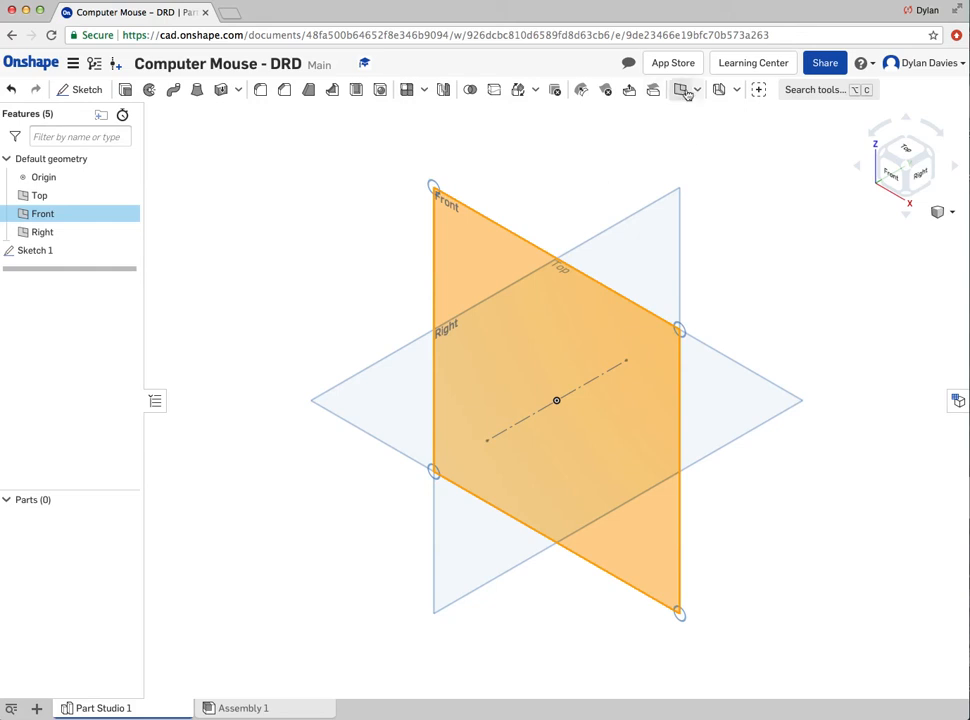
{"action": "mouse_move", "coordinate": [680, 90]}
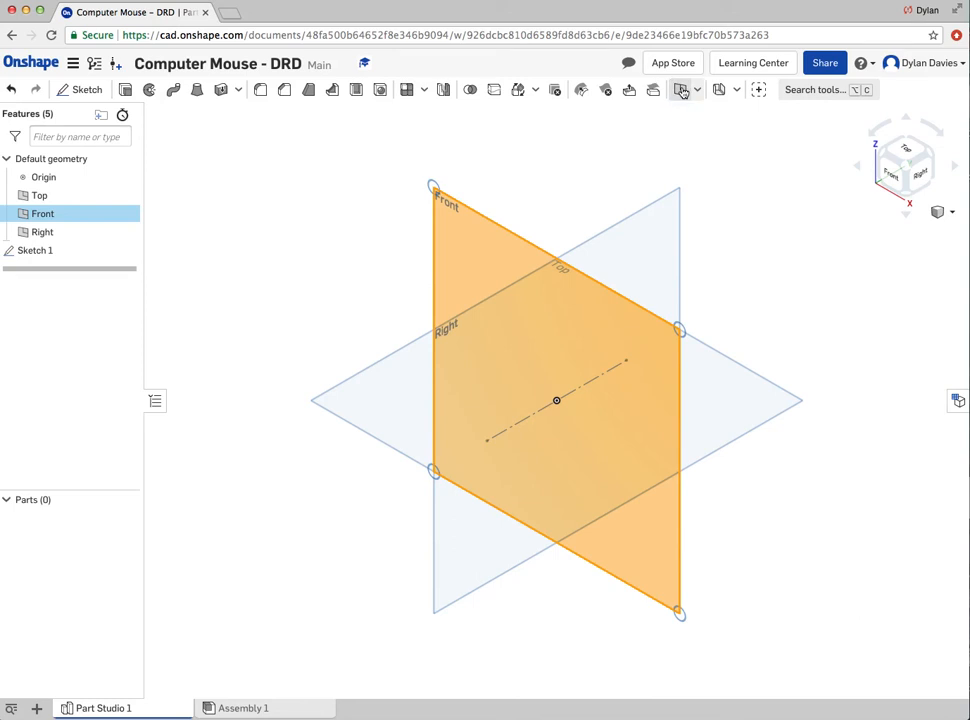
{"action": "left_click", "coordinate": [680, 88]}
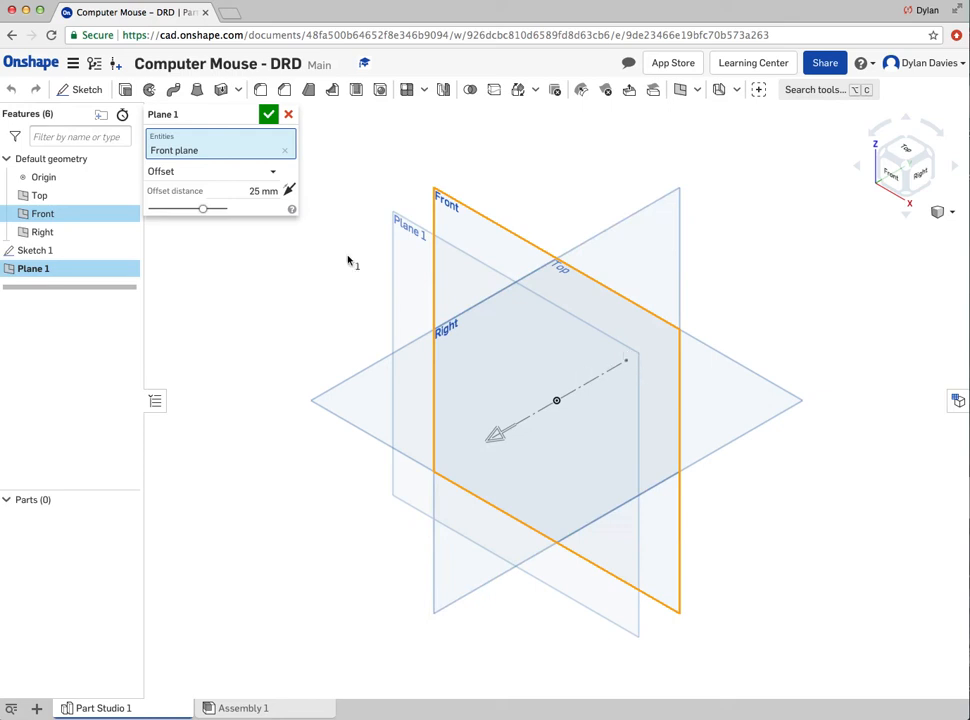
{"action": "left_click", "coordinate": [260, 192]}
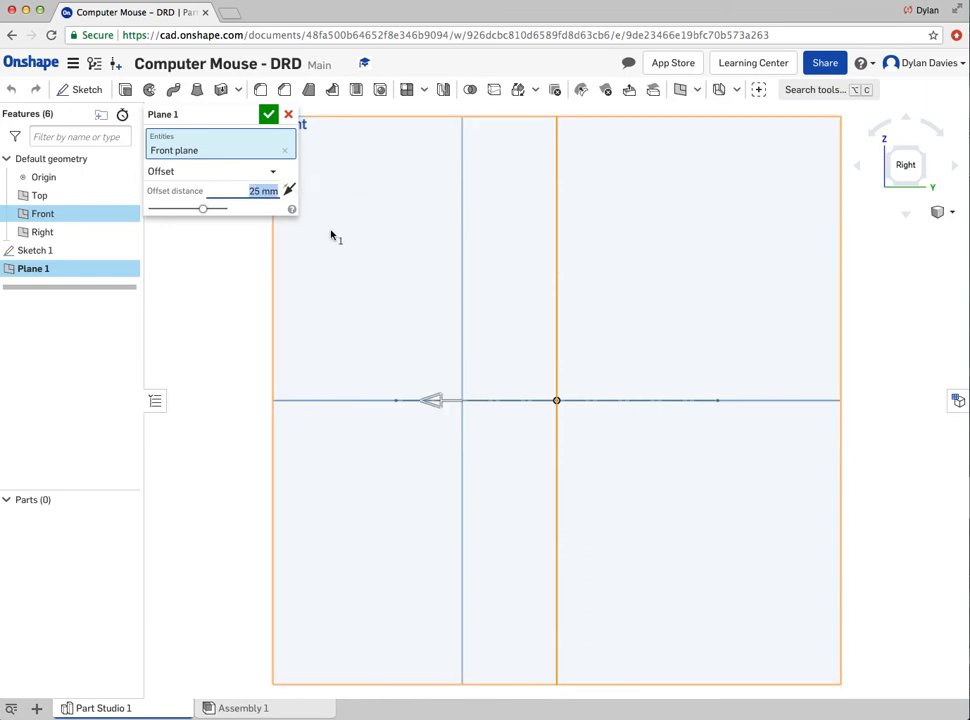
{"action": "type", "text": "42"}
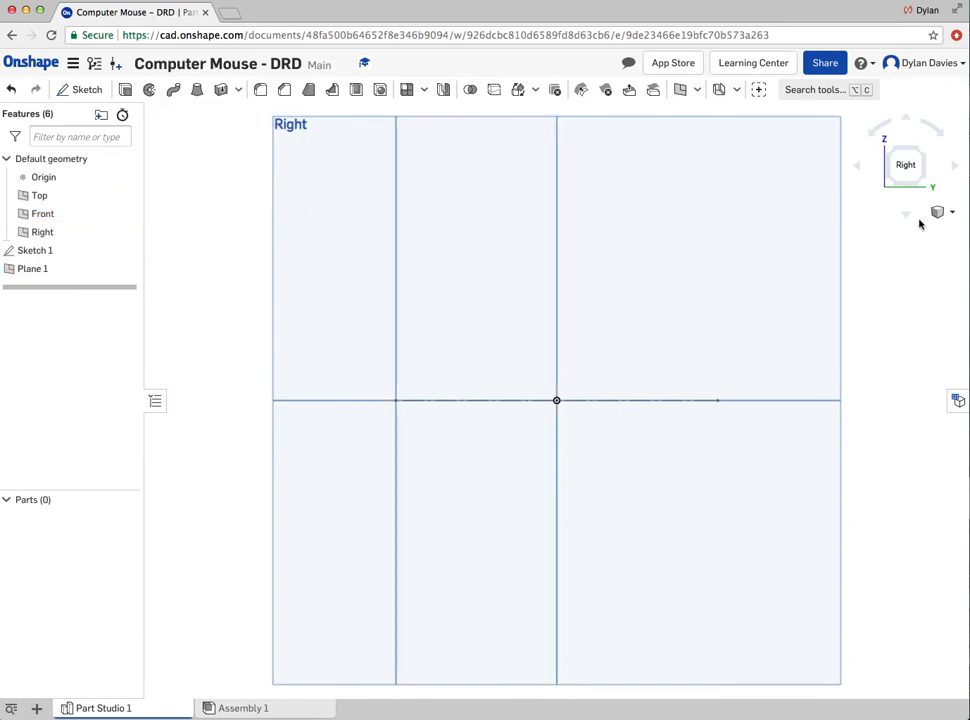
{"action": "left_click", "coordinate": [948, 212]}
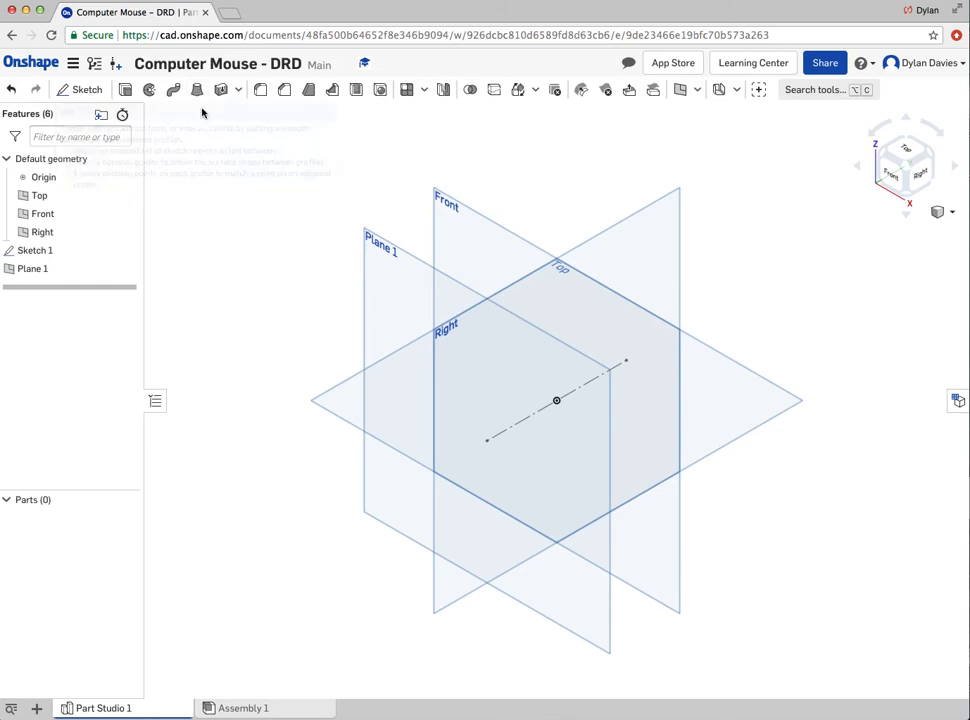
{"action": "mouse_move", "coordinate": [266, 178]}
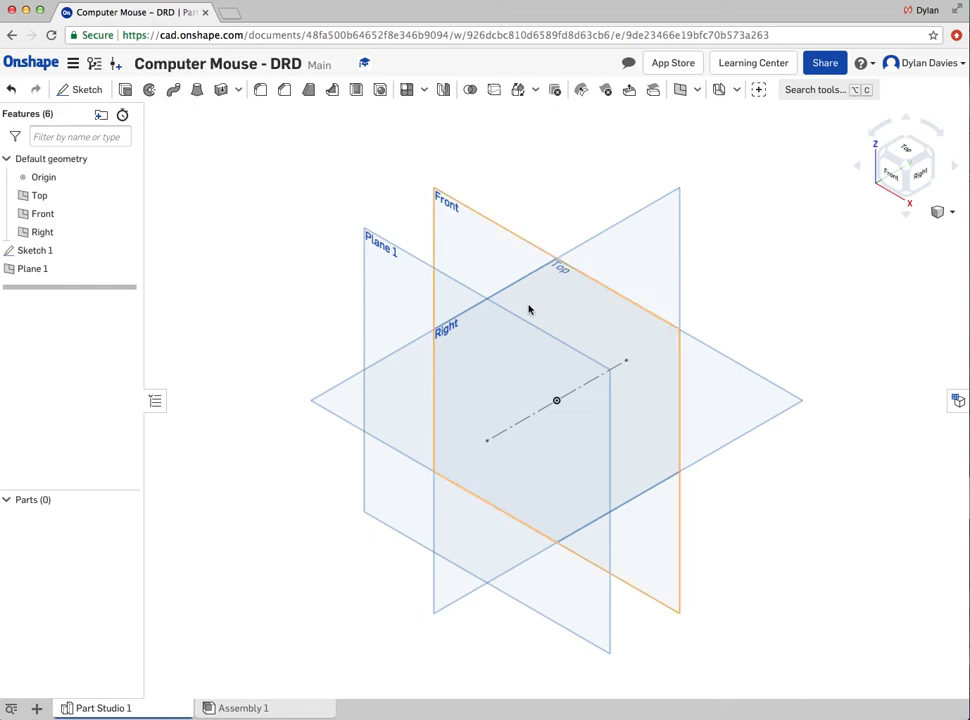
{"action": "left_click", "coordinate": [32, 268]}
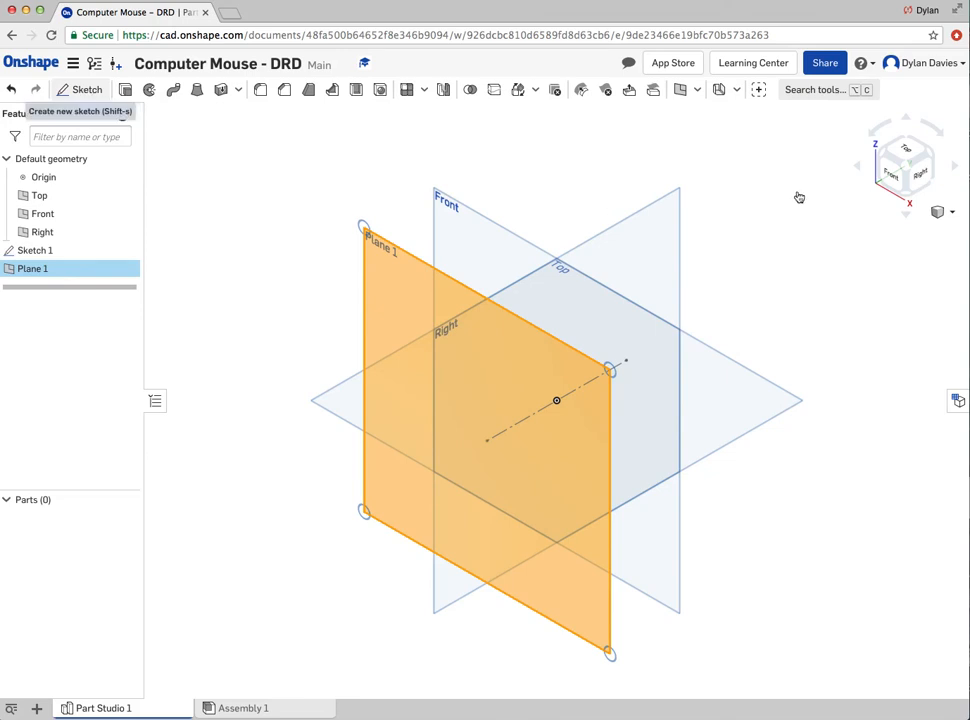
Sketch a 45 by 15 mm centre-point rectangle on Plane 1, dimensioned 22.5 mm from centre, and accept it
{"action": "left_click", "coordinate": [82, 88]}
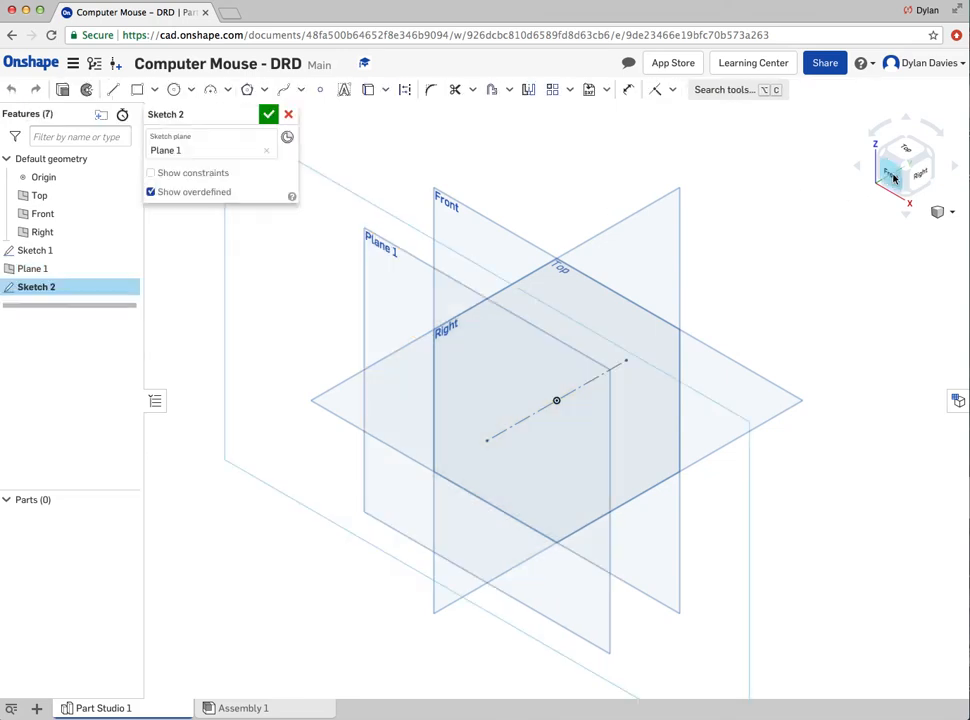
{"action": "left_click", "coordinate": [904, 166]}
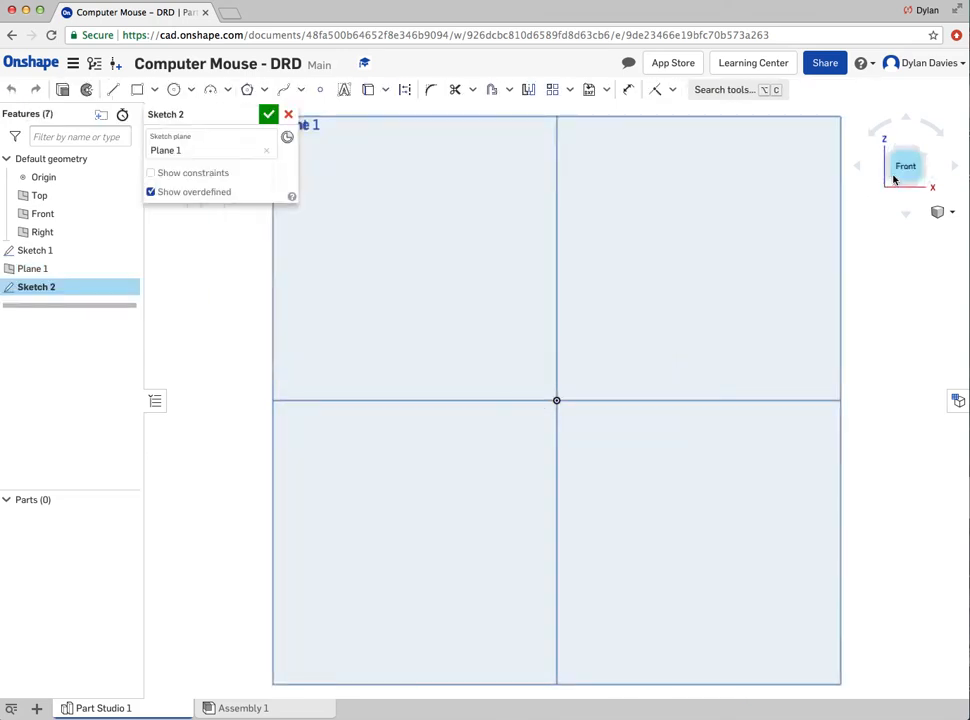
{"action": "left_click", "coordinate": [154, 90]}
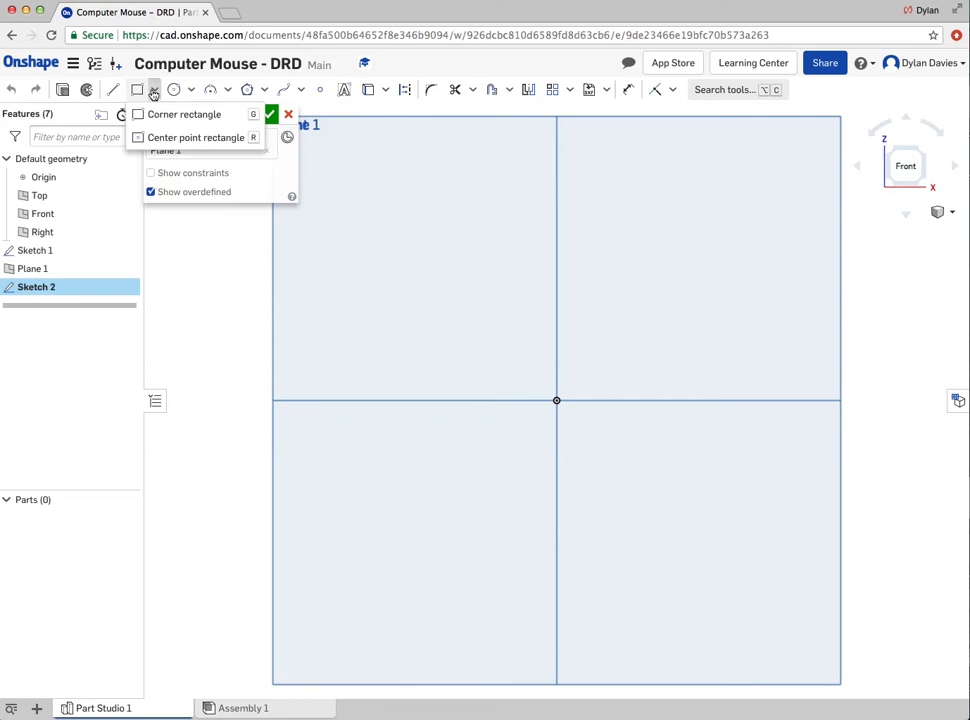
{"action": "mouse_move", "coordinate": [196, 136]}
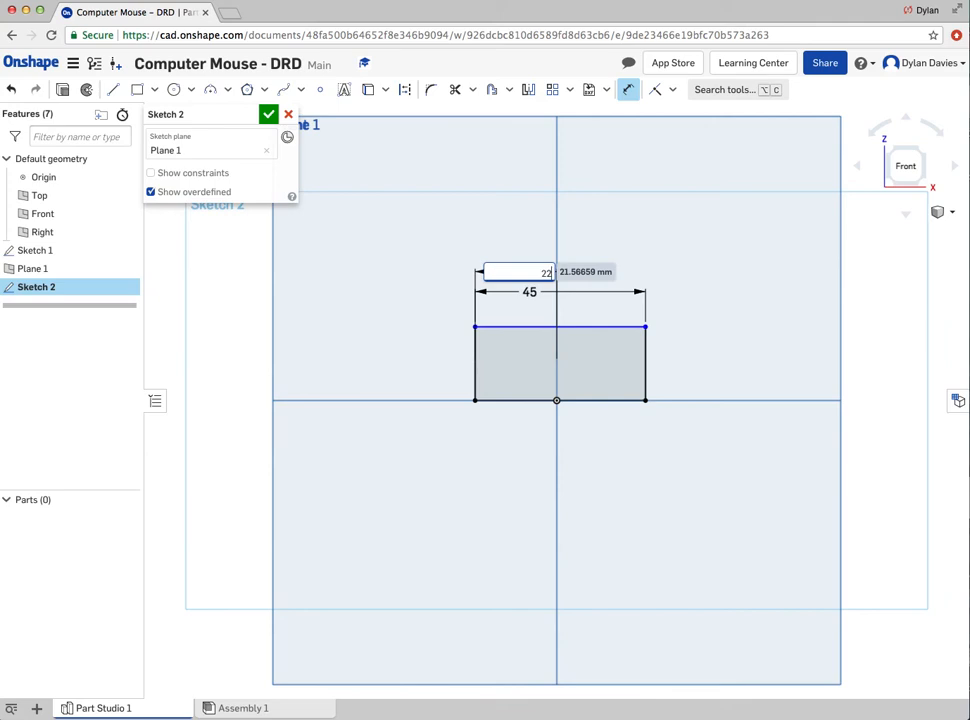
{"action": "type", "text": "22.5"}
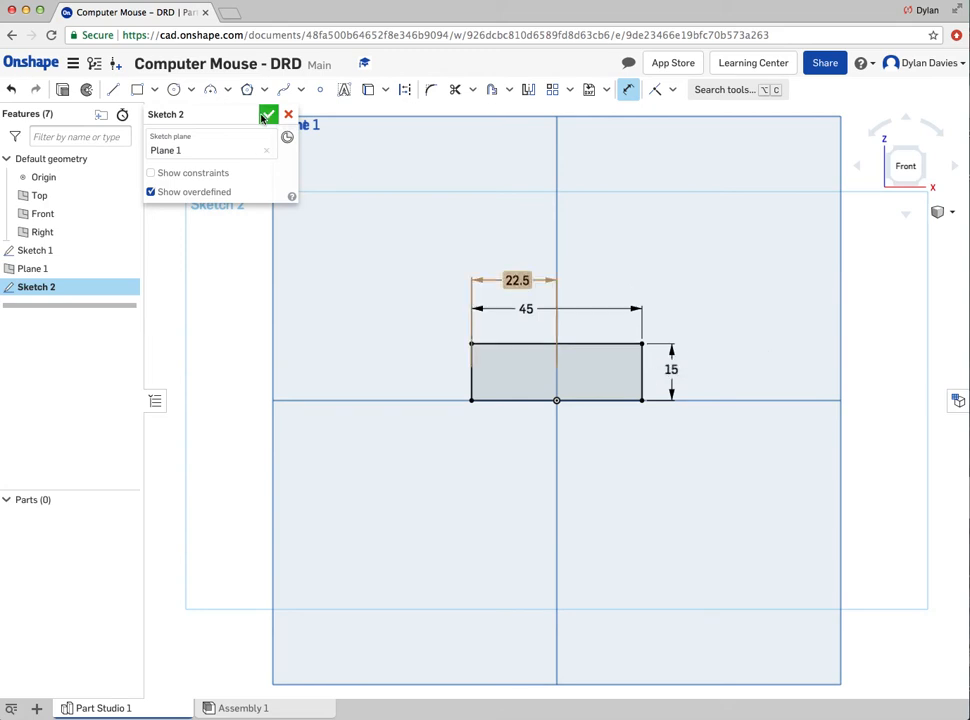
{"action": "left_click", "coordinate": [268, 114]}
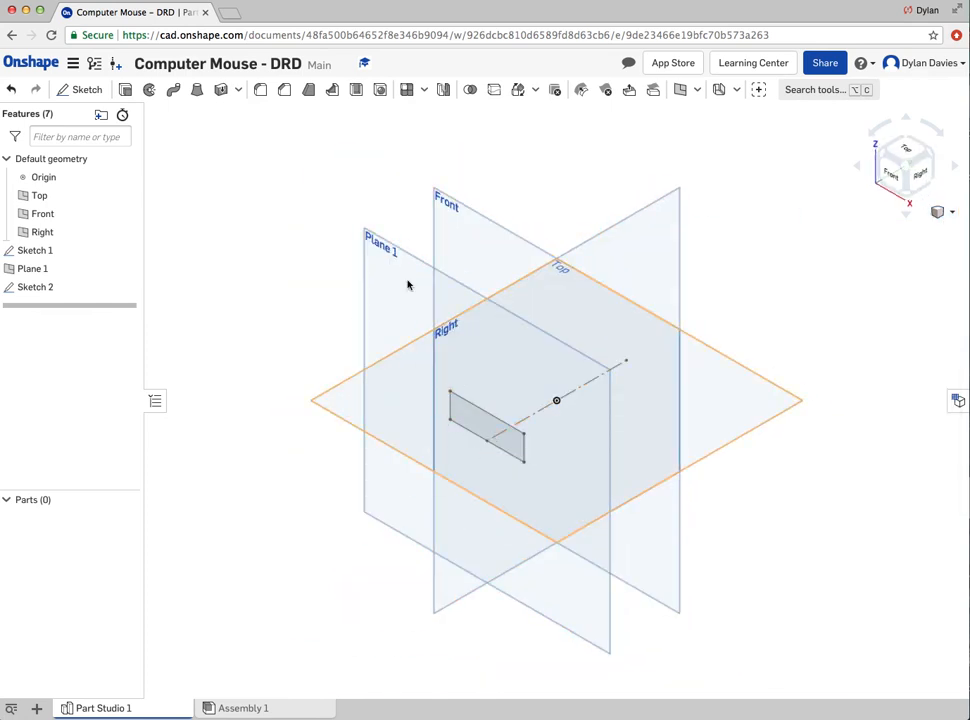
{"action": "left_click", "coordinate": [898, 428]}
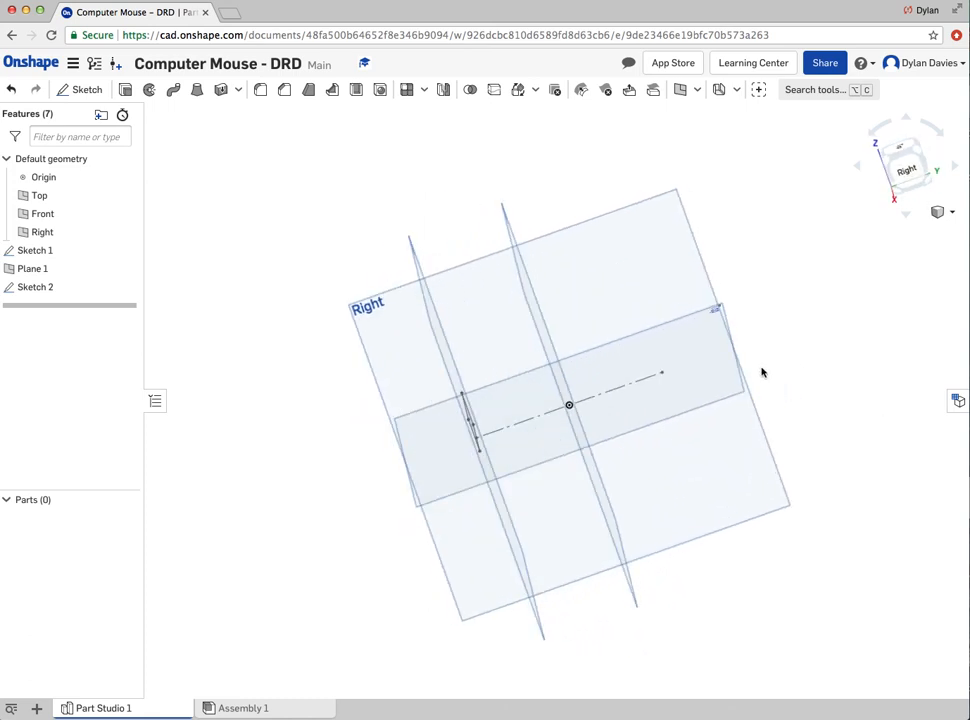
{"action": "left_click", "coordinate": [528, 288]}
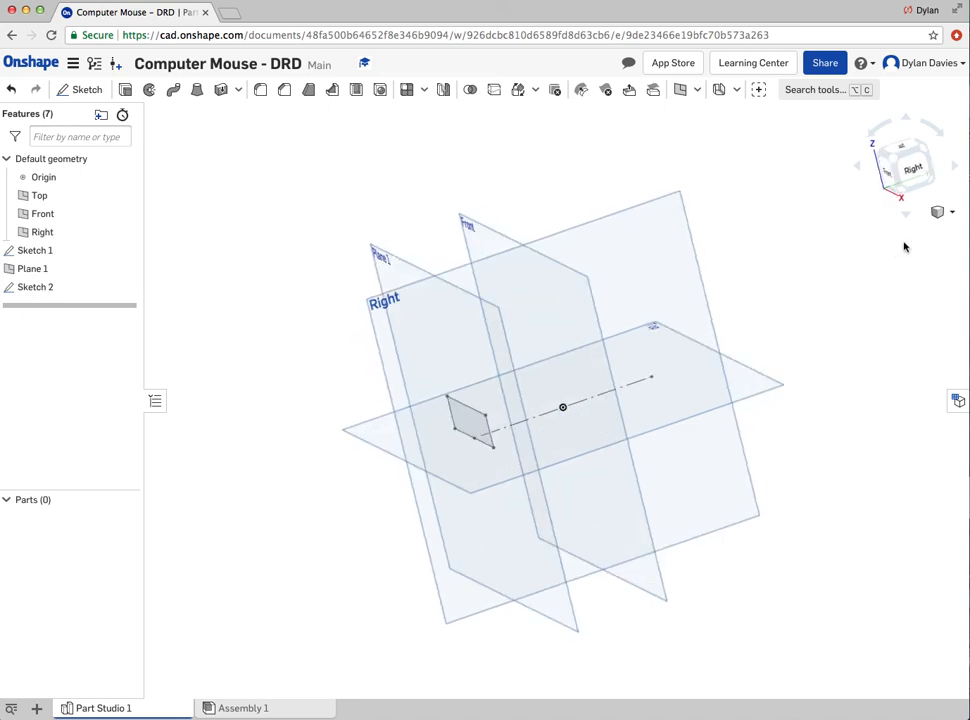
{"action": "left_click", "coordinate": [36, 288]}
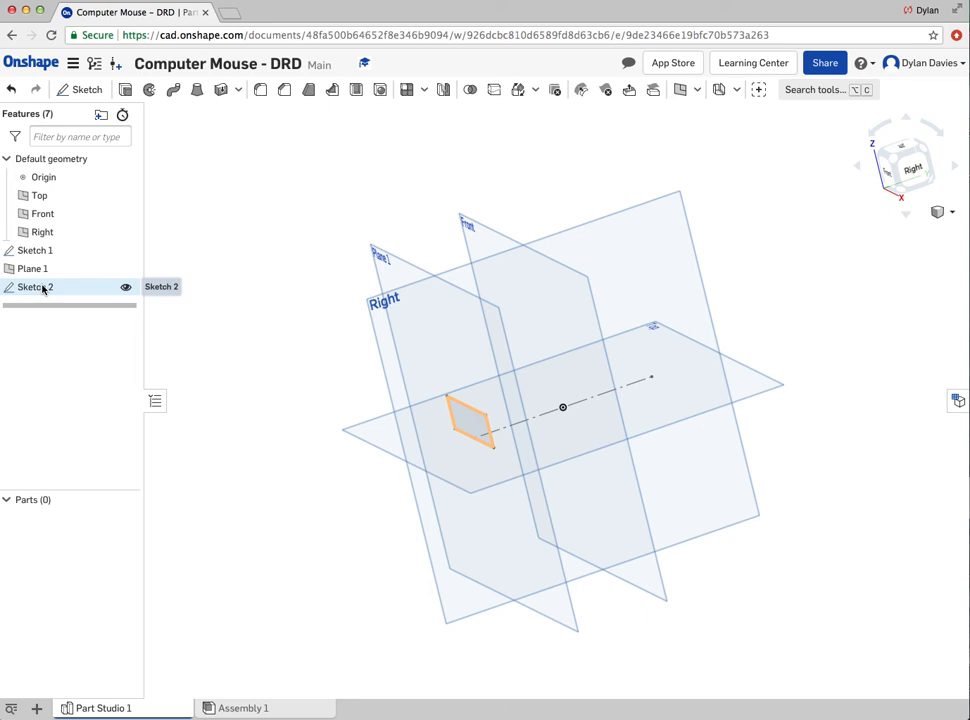
{"action": "right_click", "coordinate": [36, 288]}
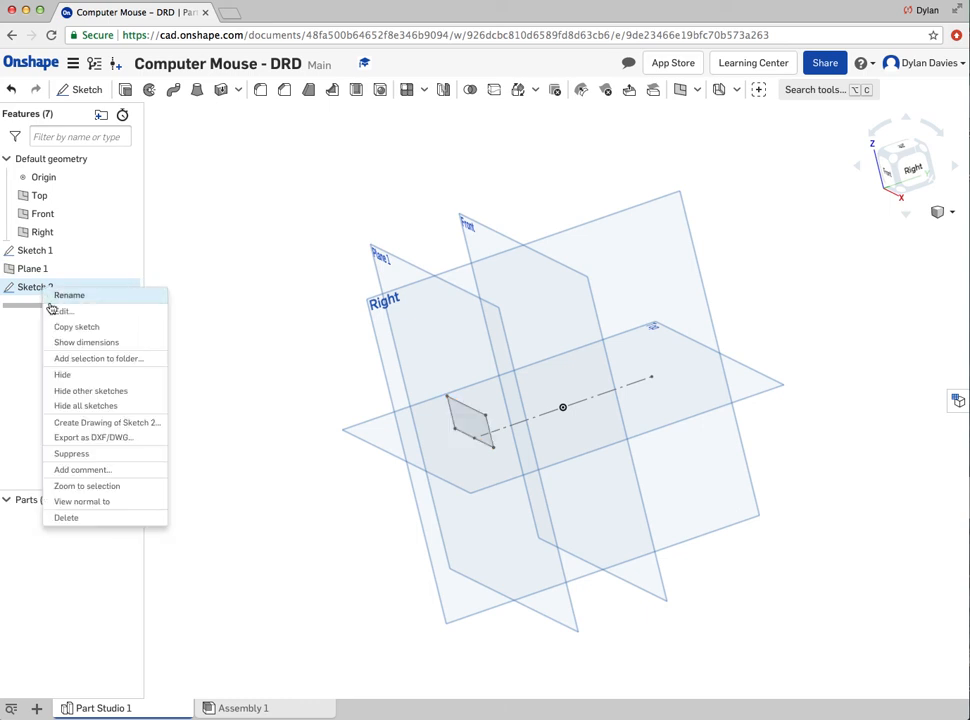
{"action": "mouse_move", "coordinate": [100, 424]}
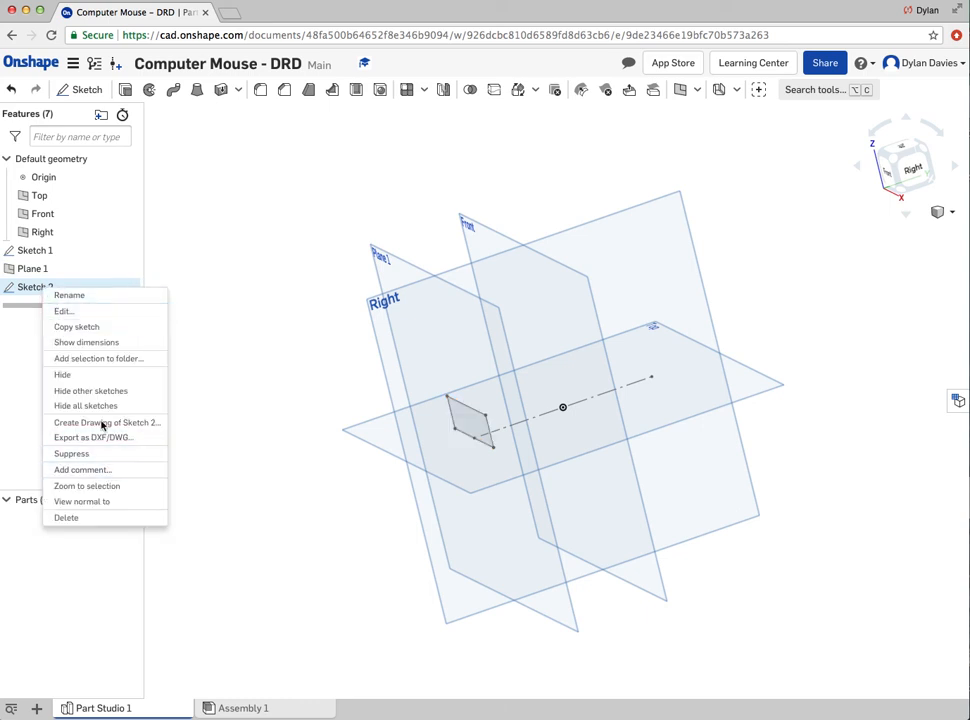
{"action": "mouse_move", "coordinate": [64, 374]}
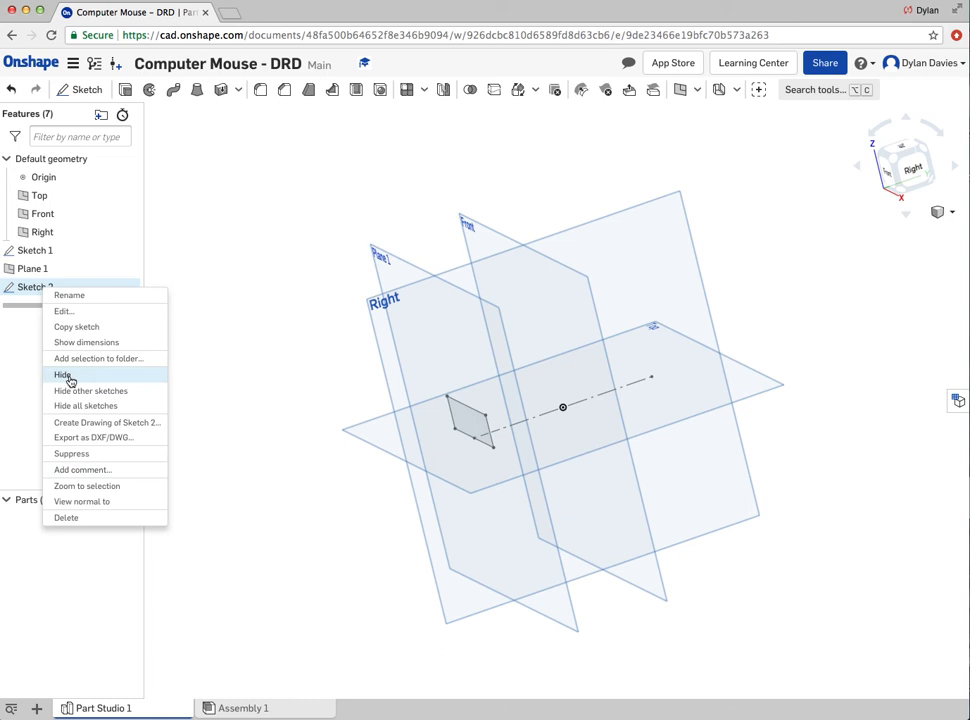
{"action": "left_click", "coordinate": [62, 374]}
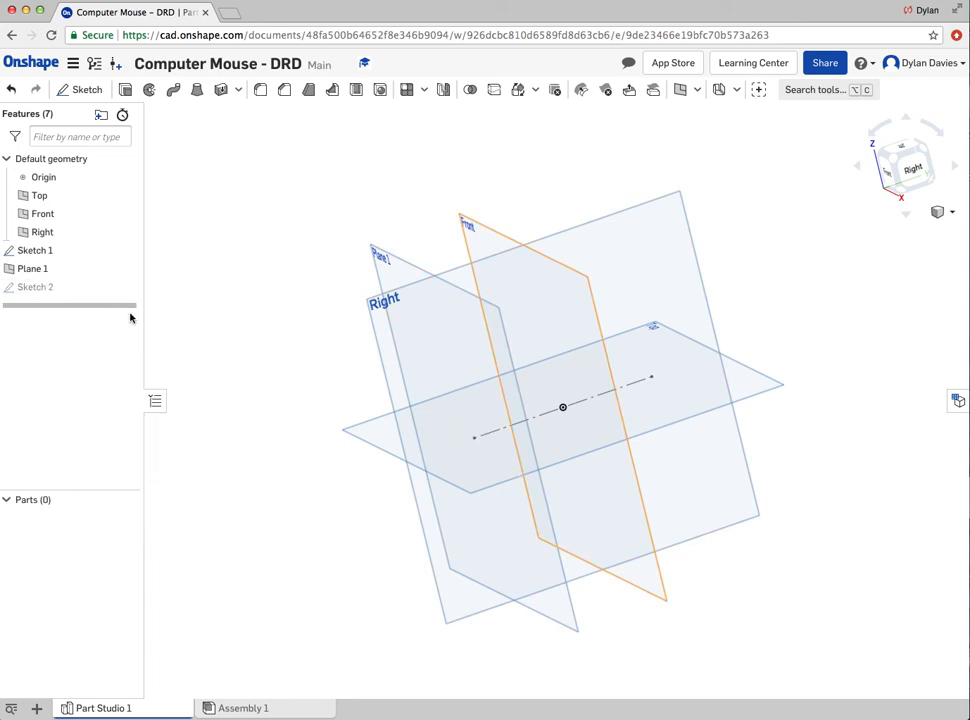
{"action": "right_click", "coordinate": [36, 288]}
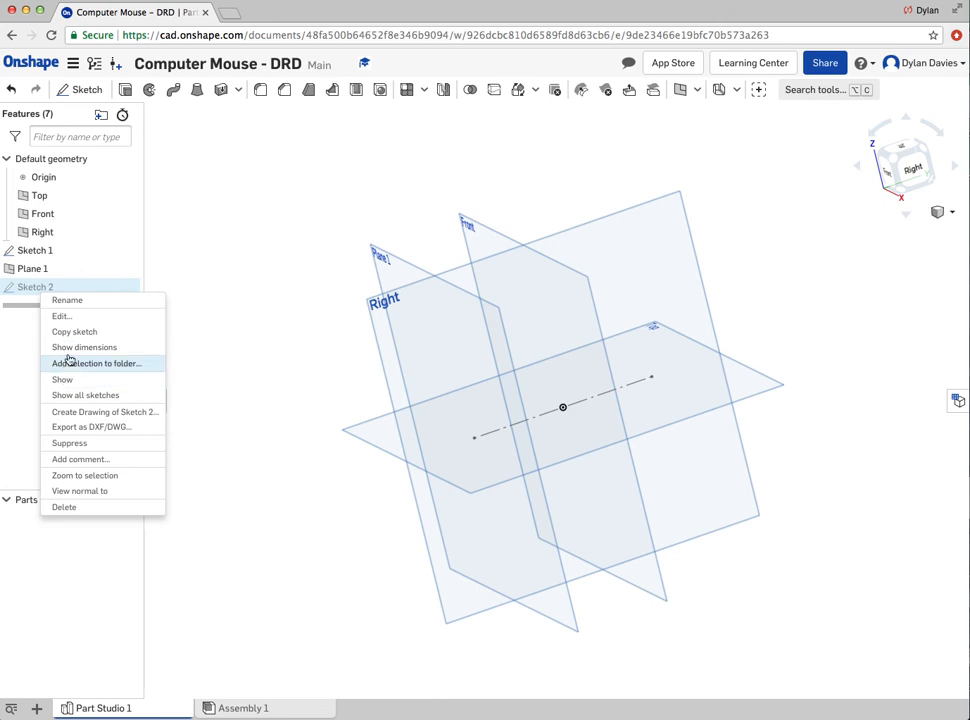
{"action": "mouse_move", "coordinate": [62, 380]}
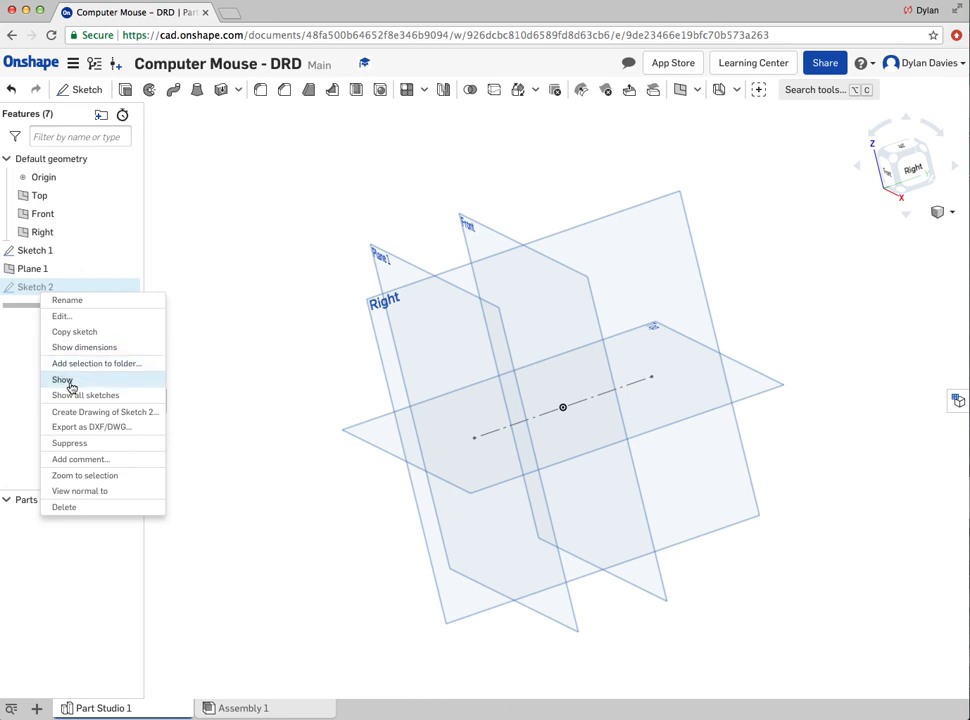
{"action": "mouse_move", "coordinate": [64, 380]}
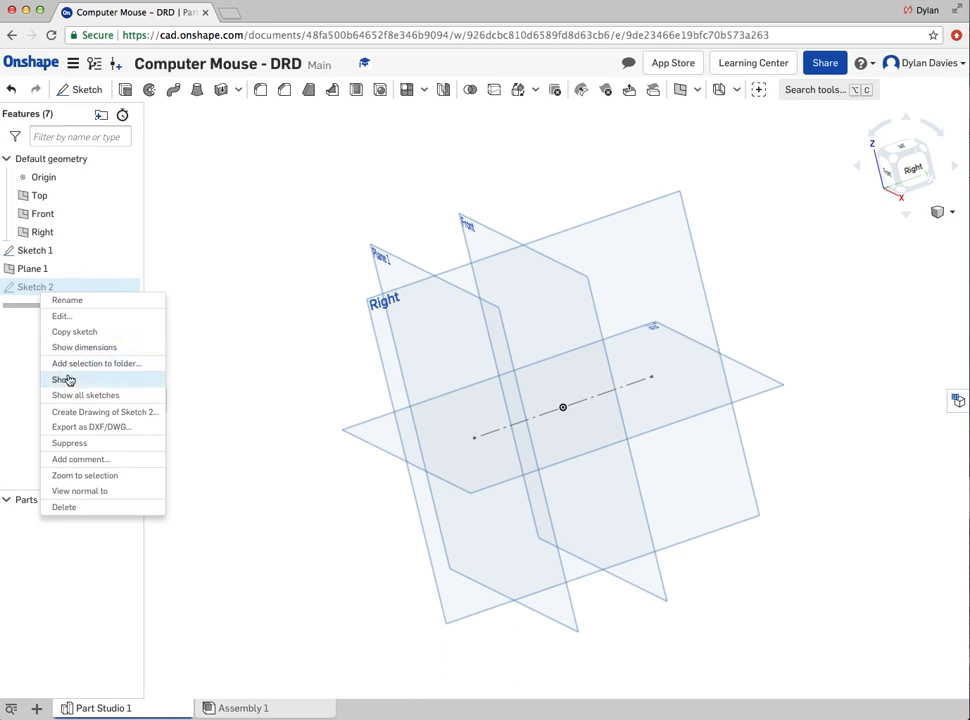
{"action": "left_click", "coordinate": [64, 380]}
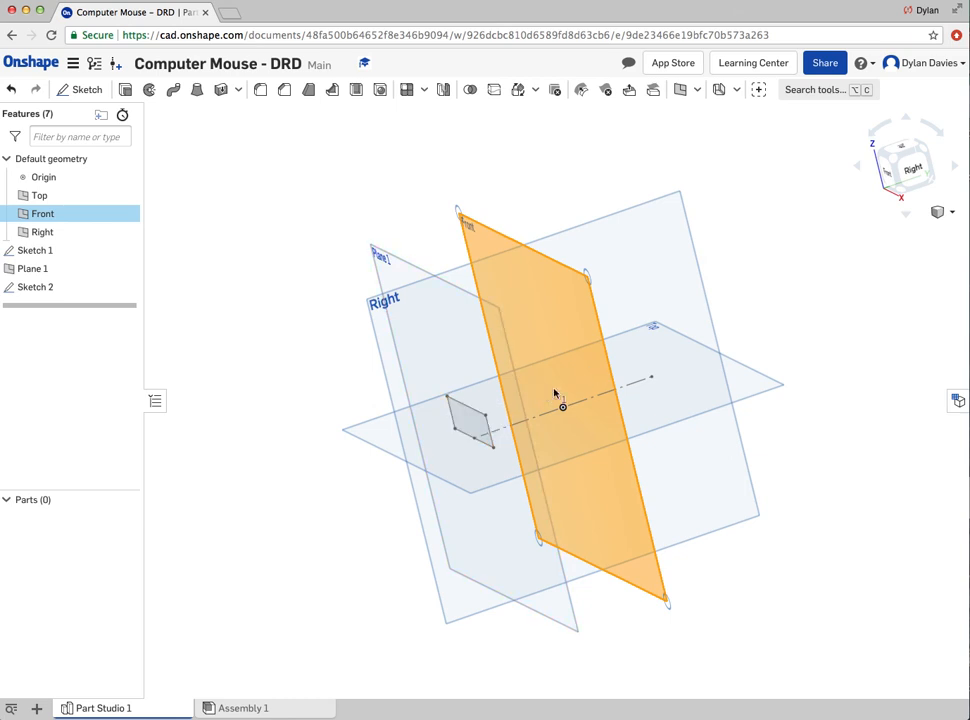
{"action": "mouse_move", "coordinate": [890, 190]}
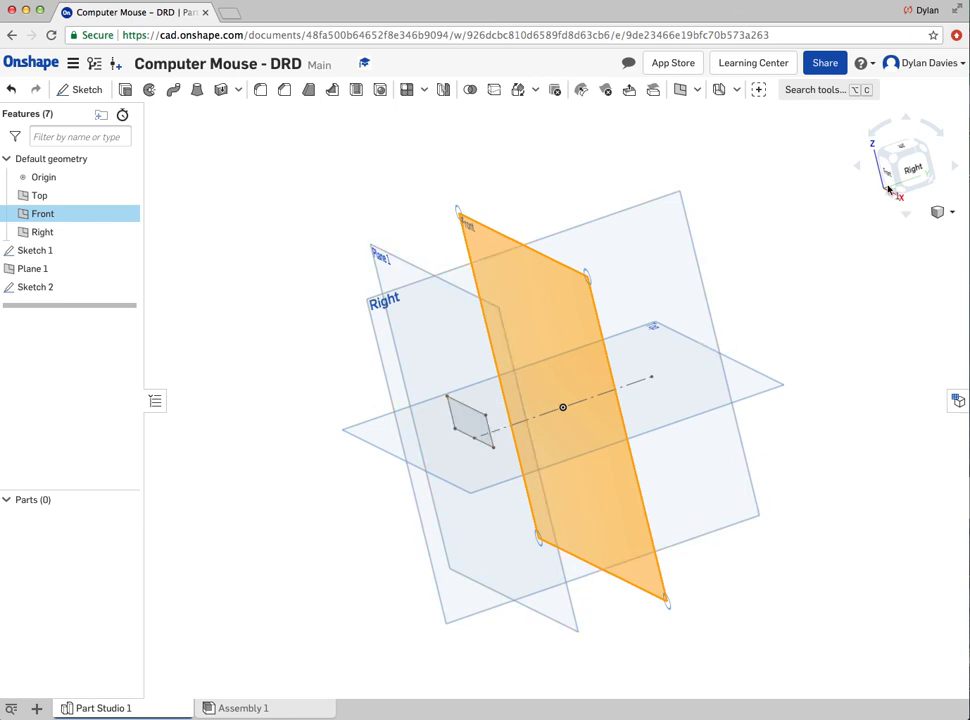
Sketch a rectangle on the Front plane dimensioned 30 mm half-width and 20 mm tall, then accept it
{"action": "left_click", "coordinate": [904, 168]}
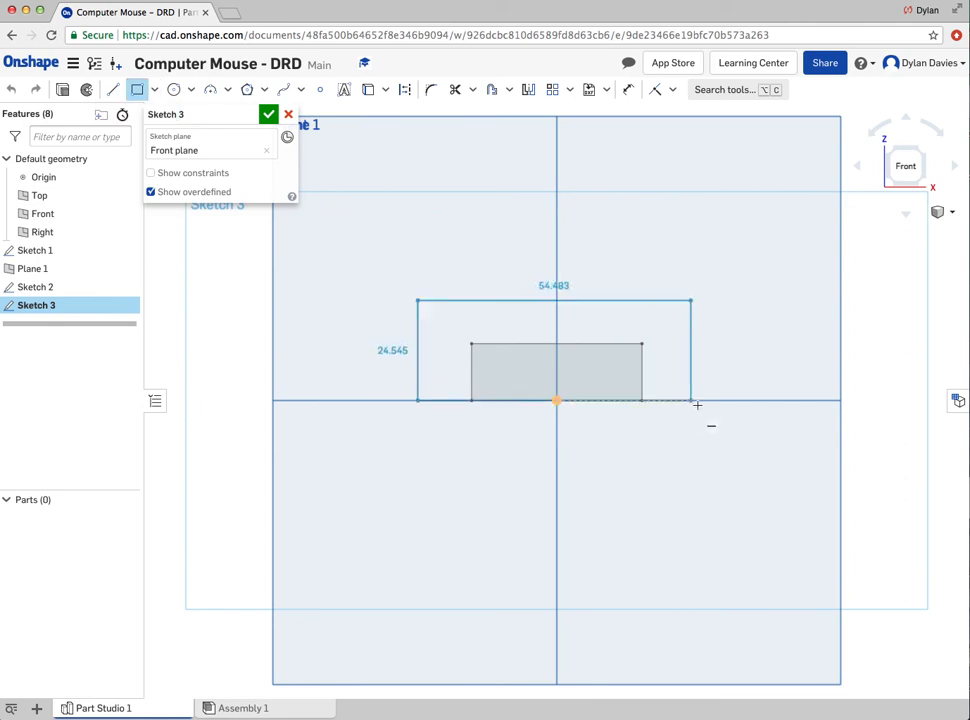
{"action": "left_click_drag", "start_coordinate": [690, 404], "coordinate": [700, 404]}
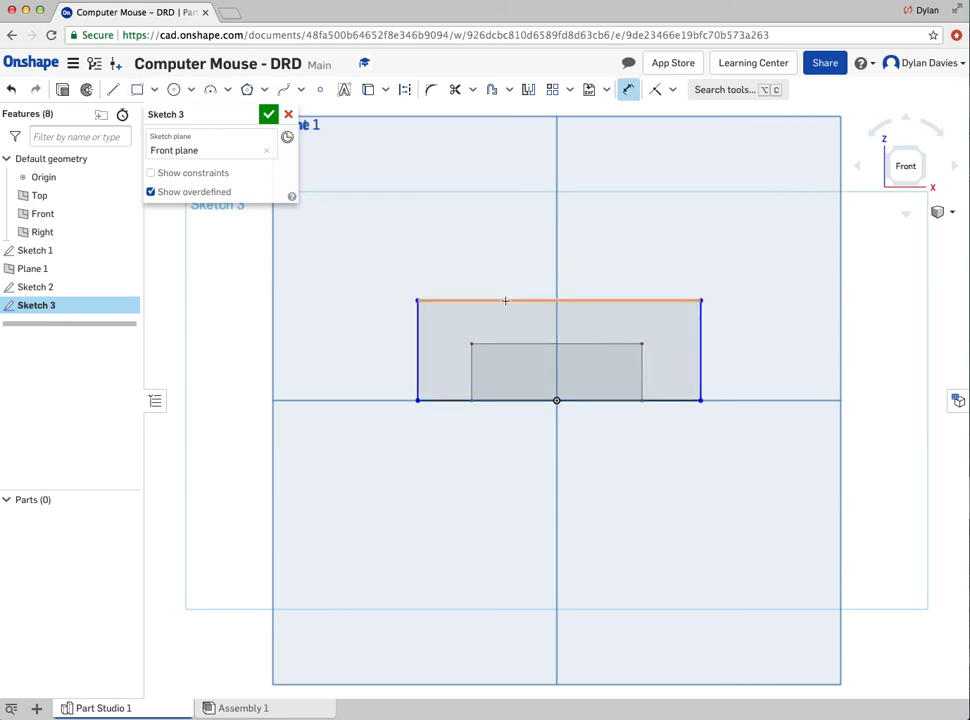
{"action": "left_click", "coordinate": [506, 300]}
{"action": "type", "text": "60"}
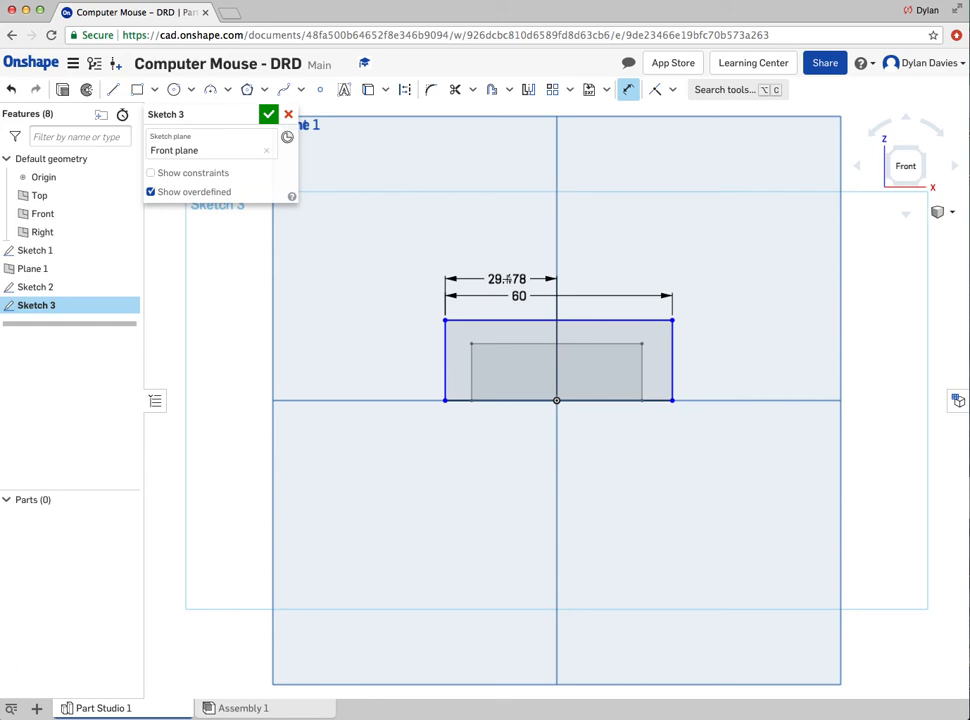
{"action": "double_click", "coordinate": [508, 280]}
{"action": "type", "text": "30"}
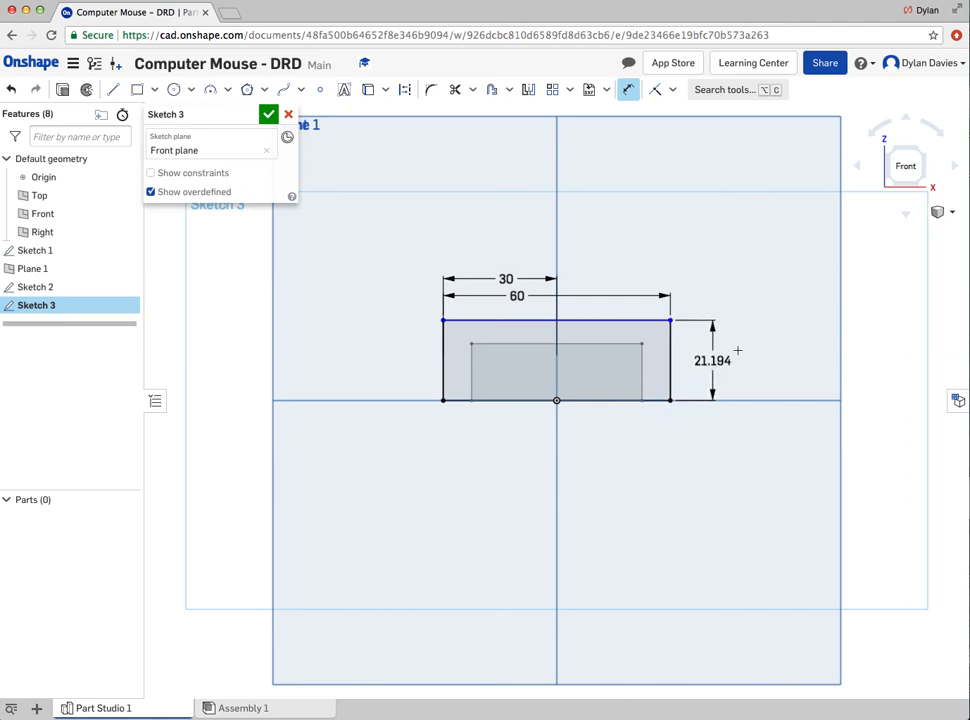
{"action": "double_click", "coordinate": [712, 360]}
{"action": "type", "text": "20"}
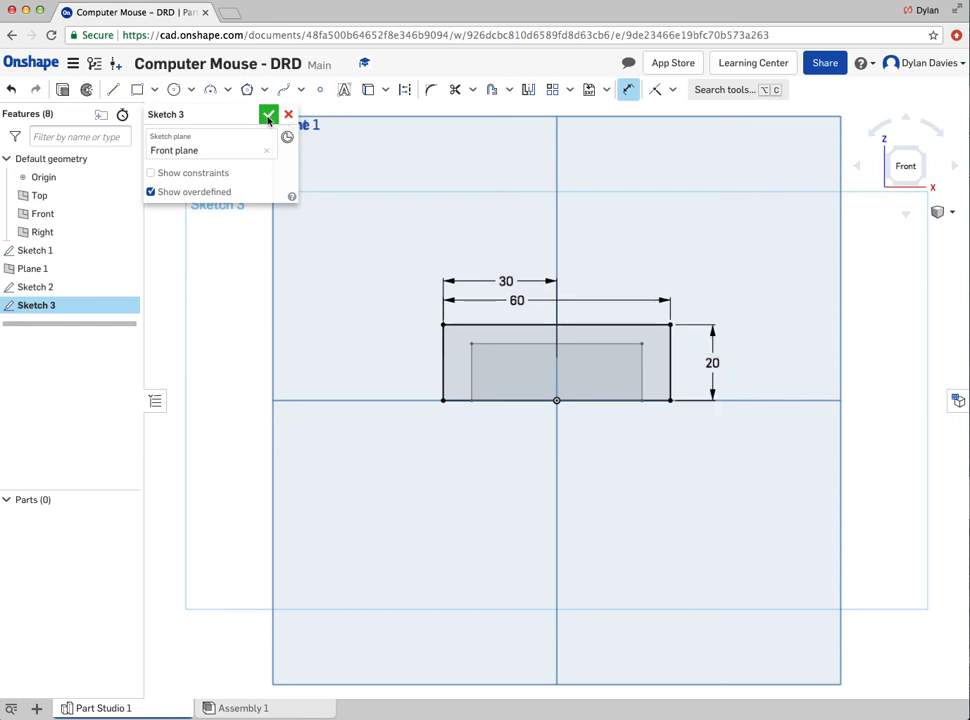
{"action": "left_click", "coordinate": [268, 114]}
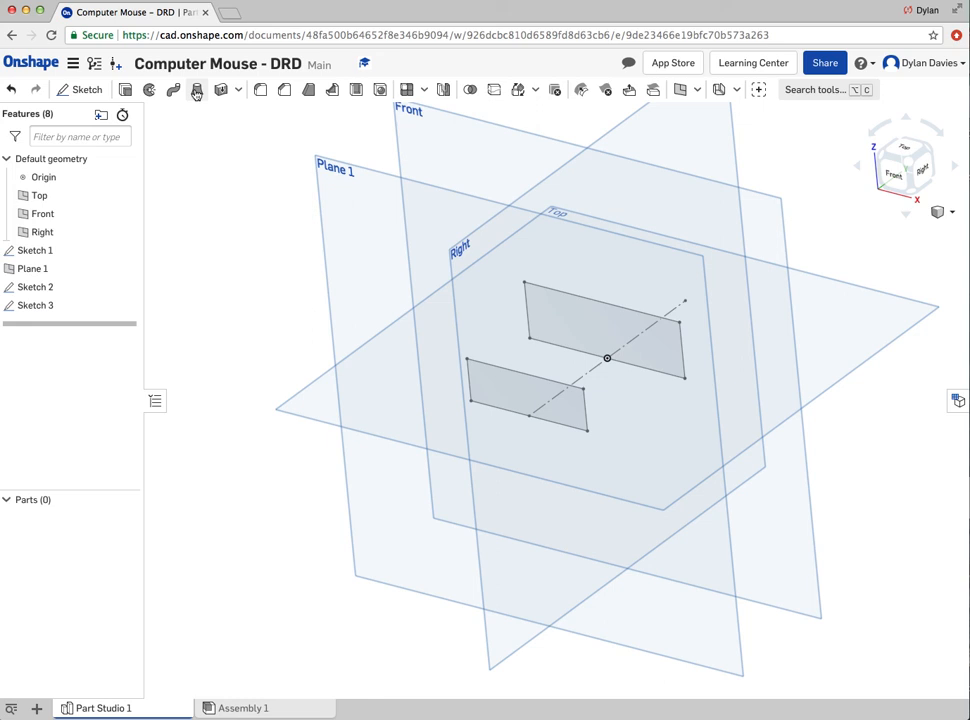
Loft a solid between the Sketch 2 and Sketch 3 rectangle profiles and confirm it
{"action": "left_click", "coordinate": [196, 90]}
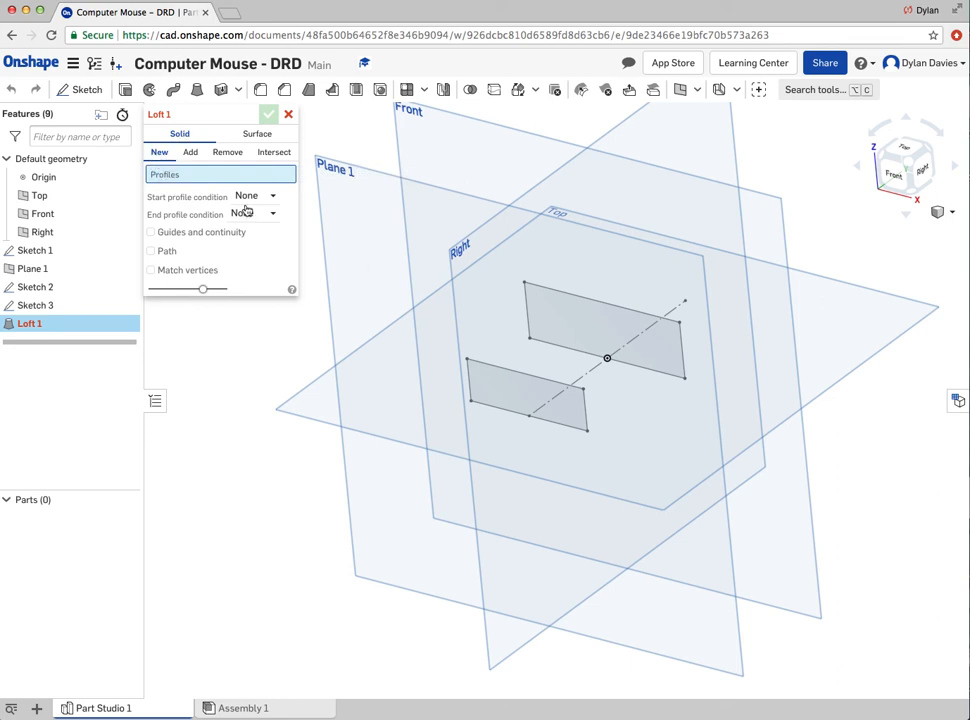
{"action": "left_click", "coordinate": [600, 330]}
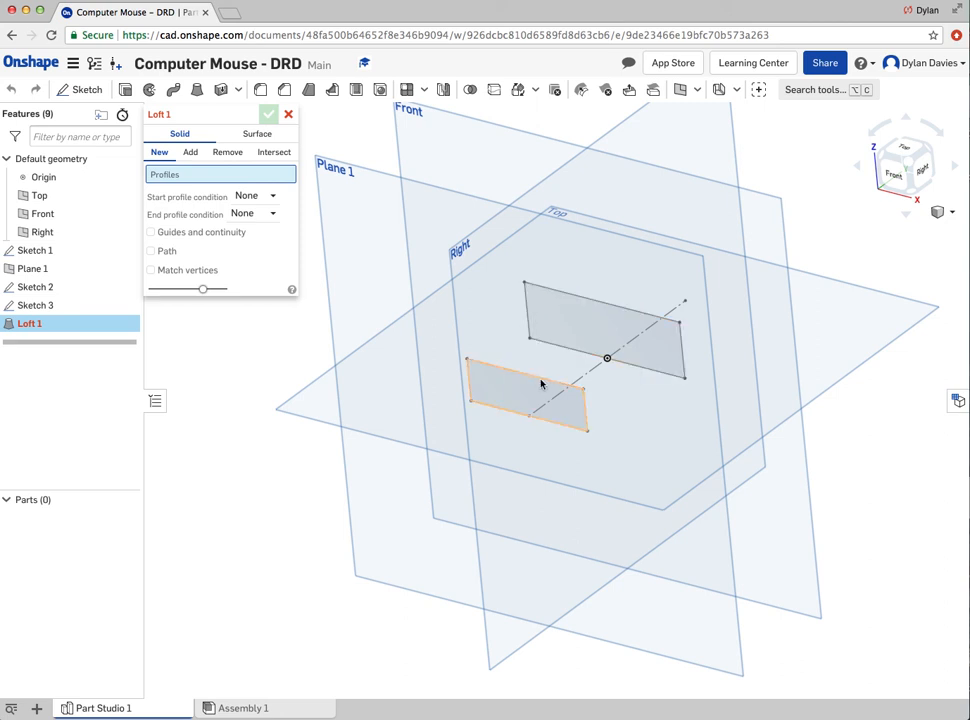
{"action": "left_click", "coordinate": [528, 396]}
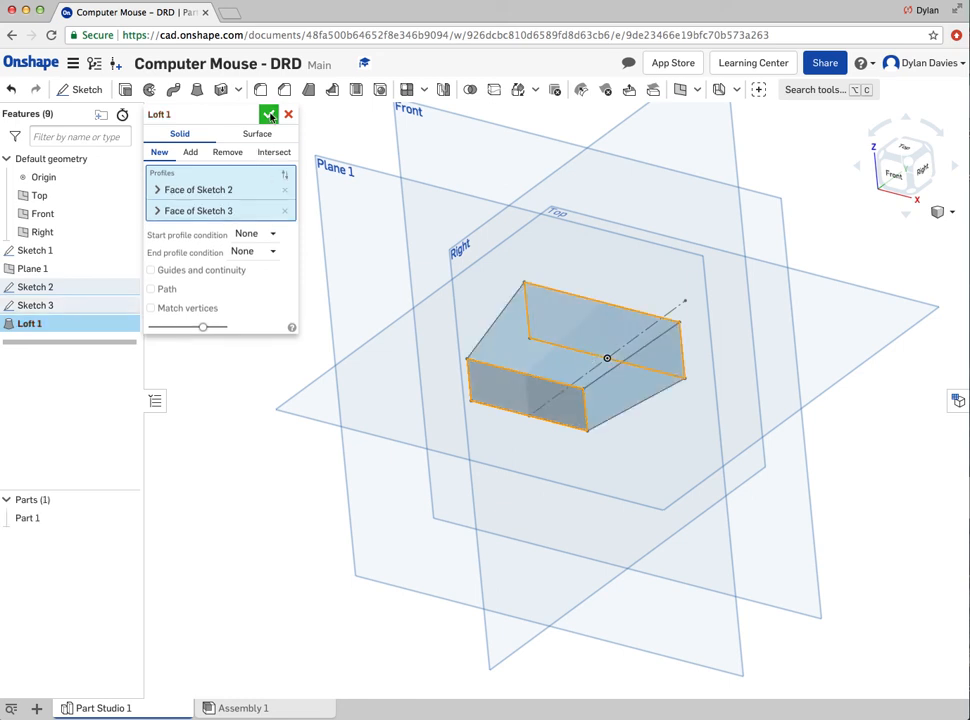
{"action": "left_click", "coordinate": [268, 114]}
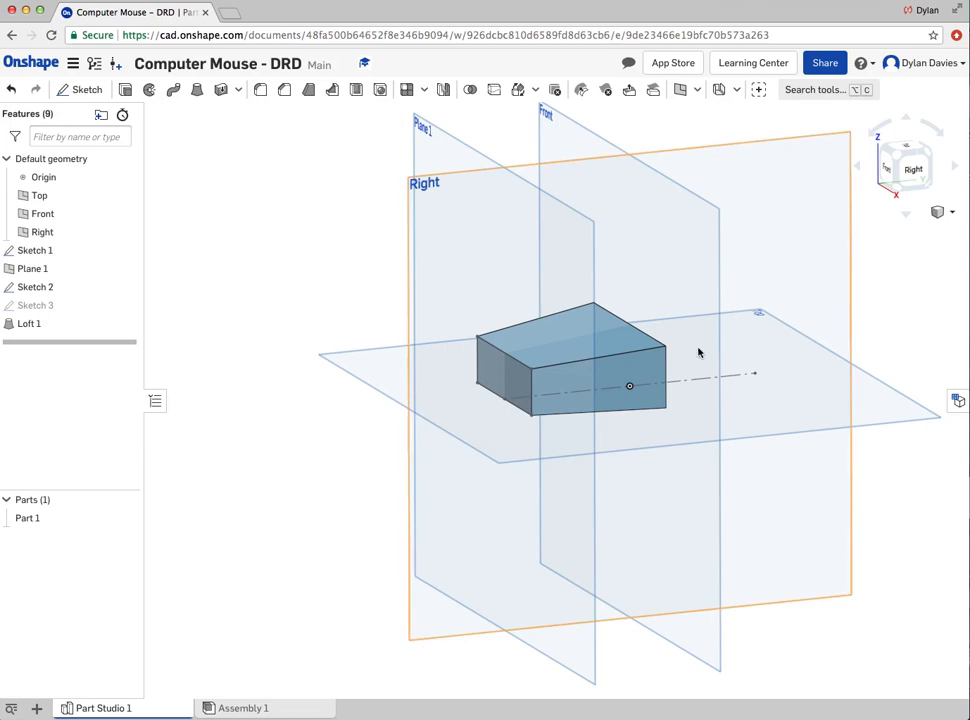
Fillet the lofted body's top edges with 5 mm radius across two fillet features
{"action": "left_click_drag", "start_coordinate": [700, 352], "coordinate": [562, 318]}
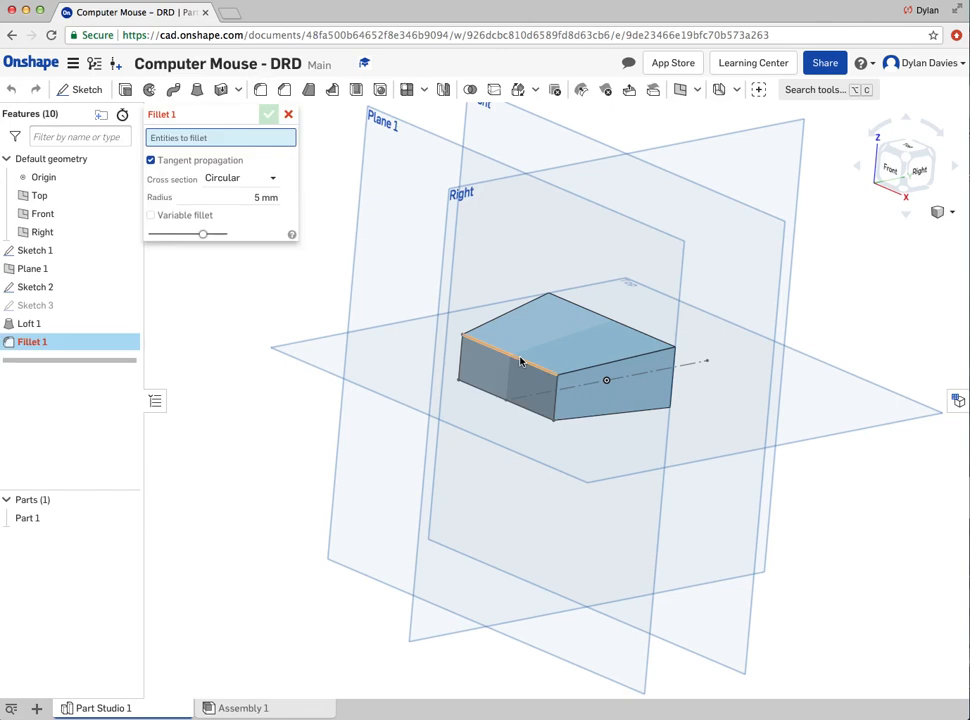
{"action": "left_click", "coordinate": [520, 362]}
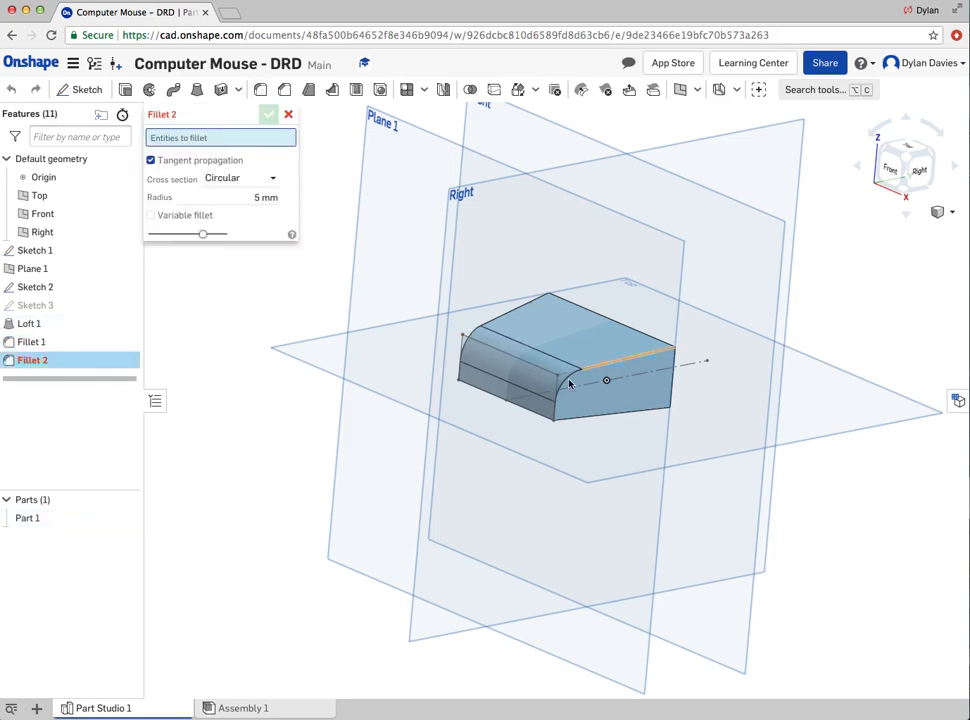
{"action": "left_click", "coordinate": [560, 400]}
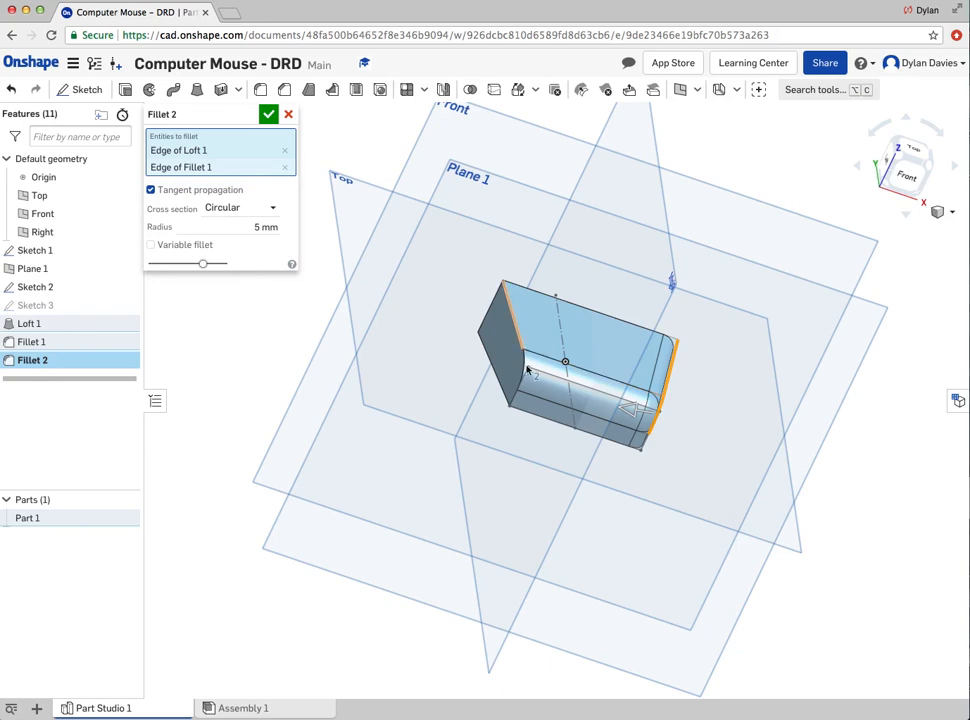
{"action": "left_click", "coordinate": [524, 376]}
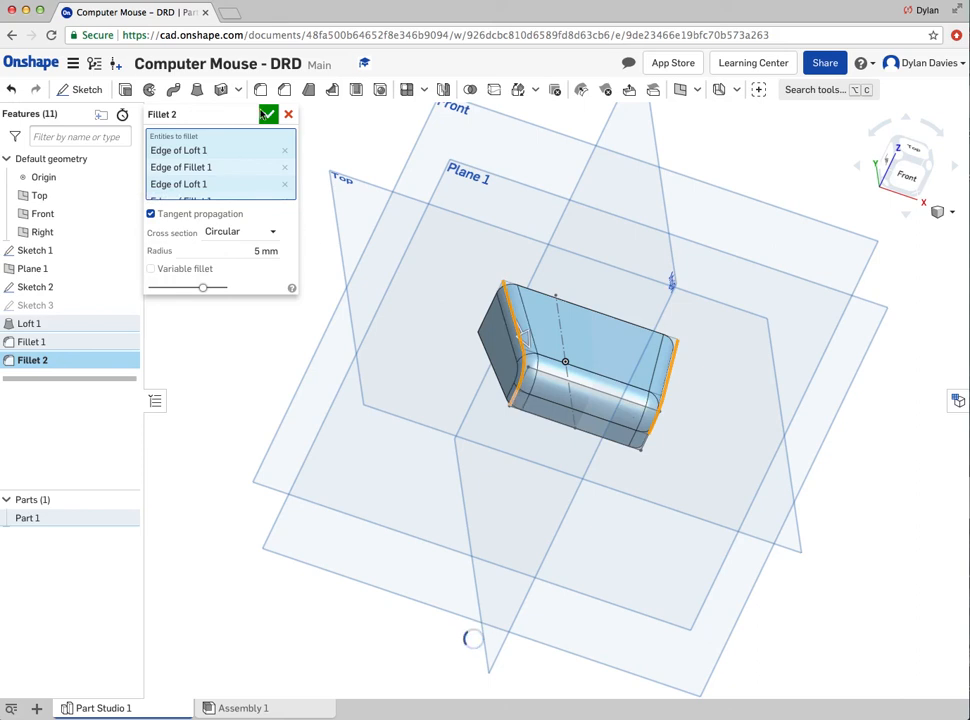
{"action": "left_click", "coordinate": [268, 114]}
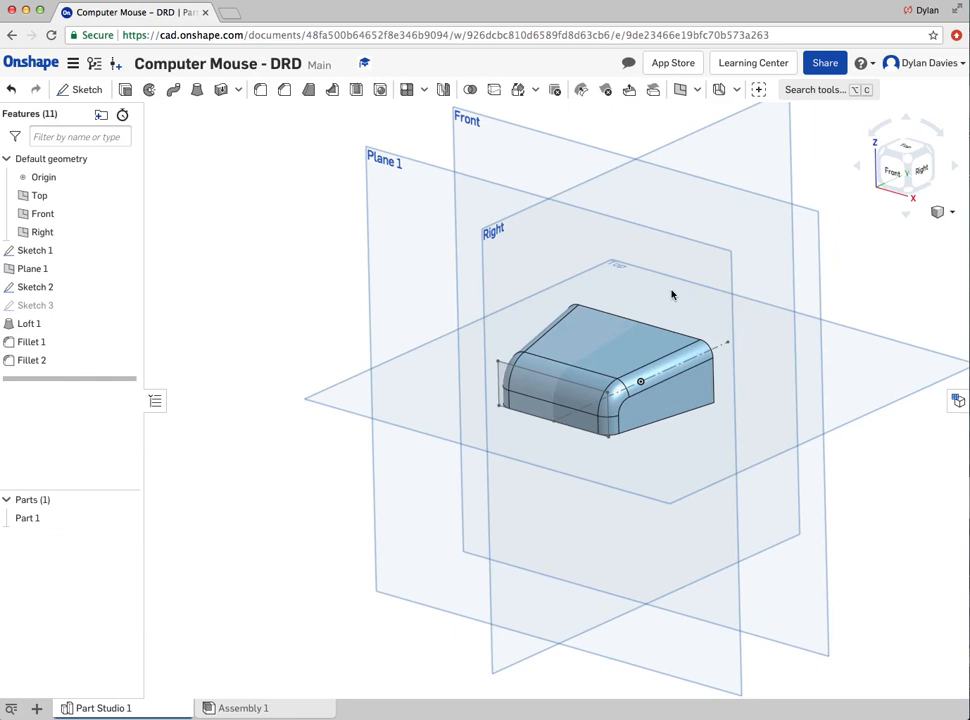
Select Fillet 2 in the feature list and bring up its right-click options
{"action": "left_click", "coordinate": [30, 360]}
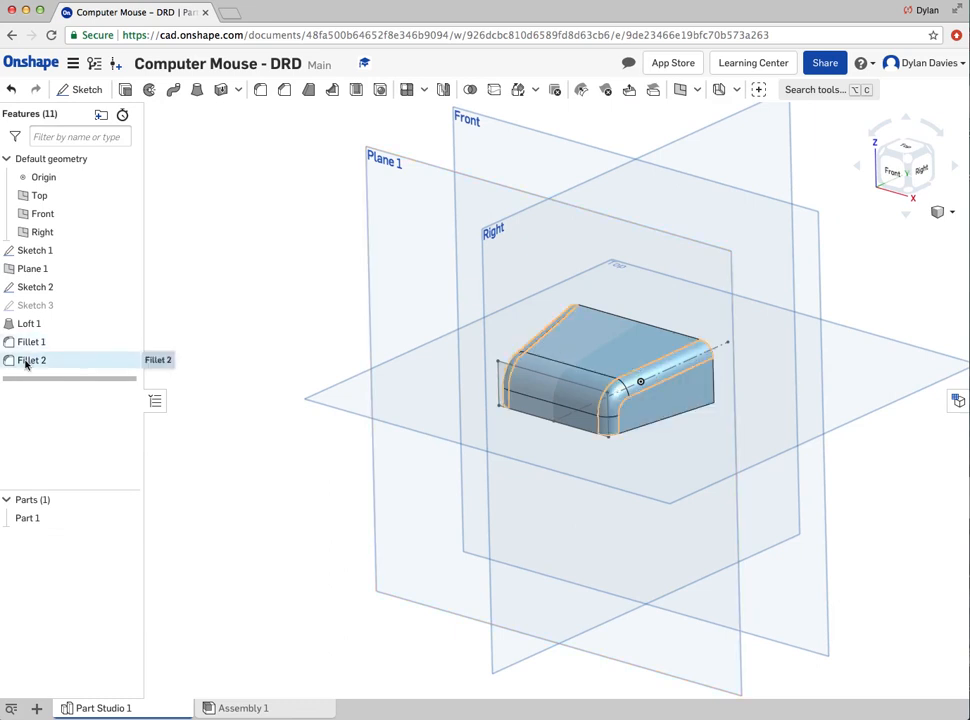
{"action": "right_click", "coordinate": [30, 360]}
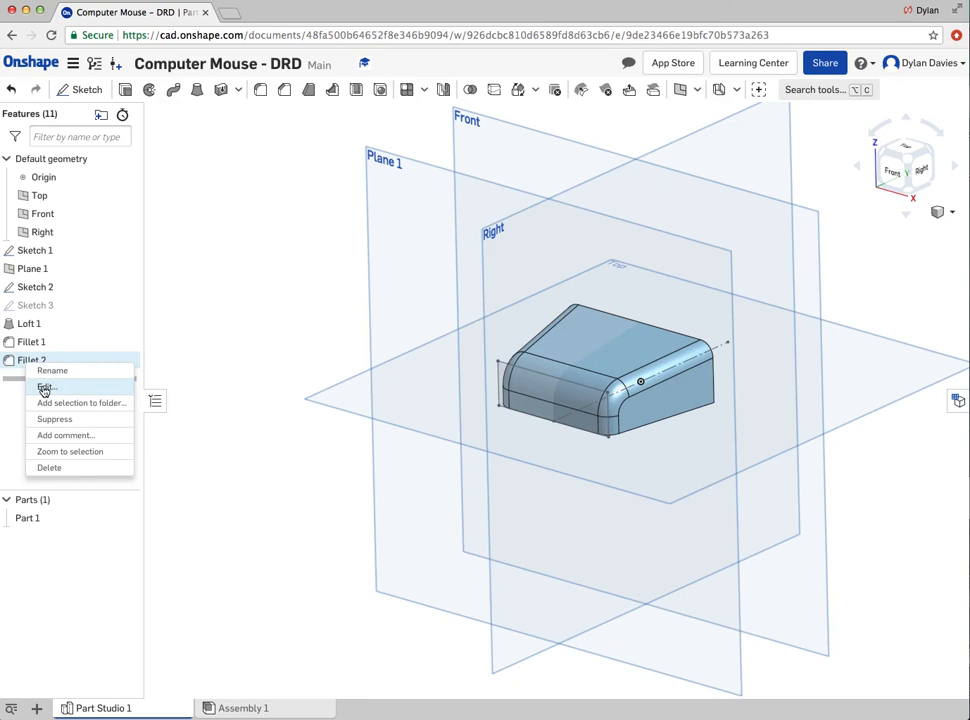
{"action": "mouse_move", "coordinate": [318, 266]}
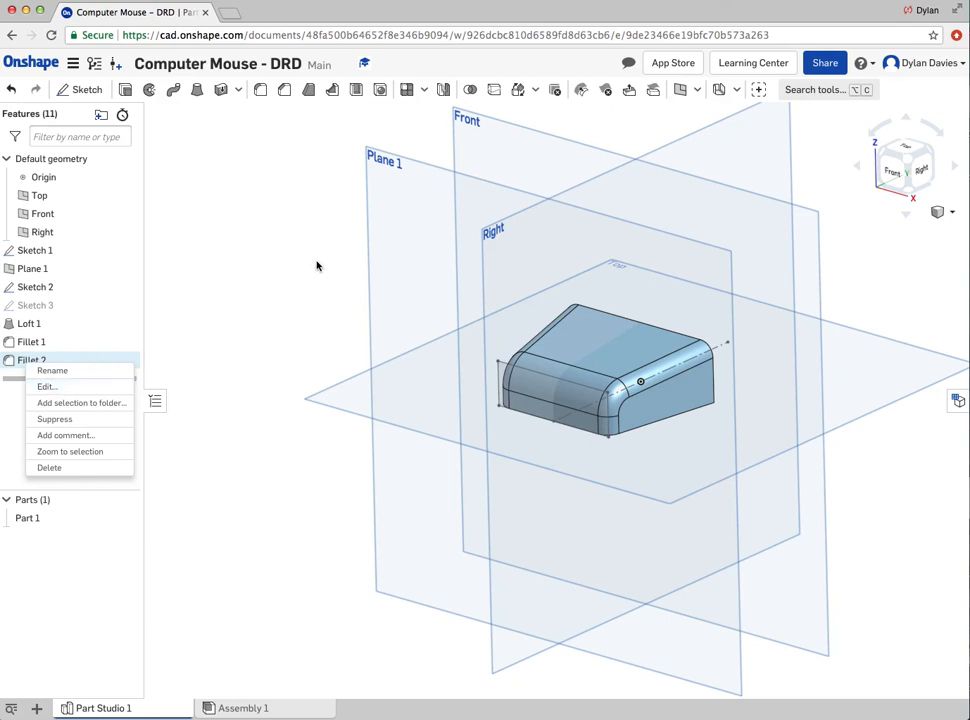